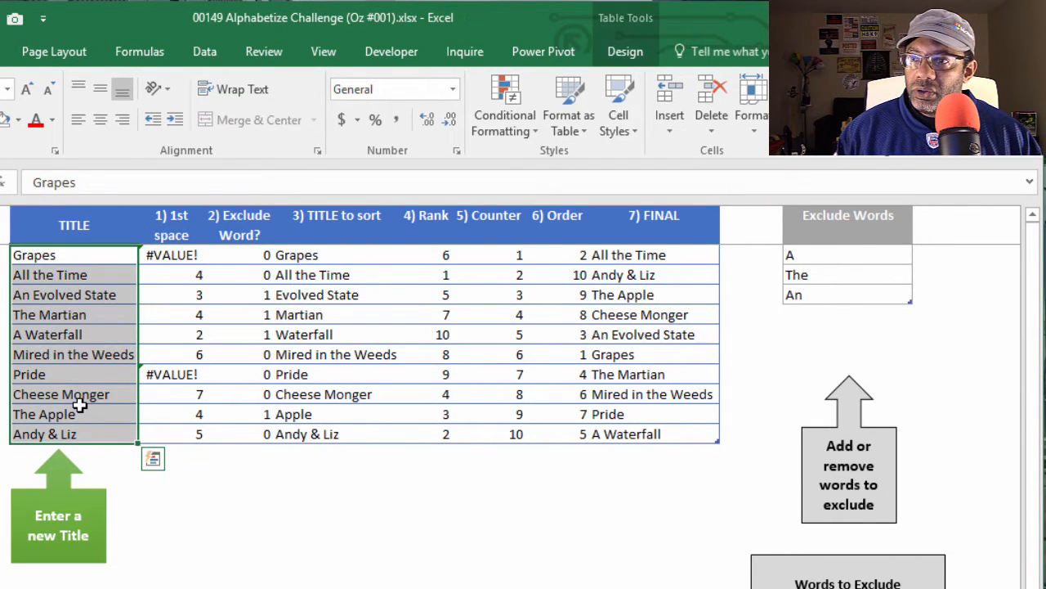
# Inspect the FINAL, first-space and Exclude Word? formulas for several titles
pyautogui.click(654, 314)
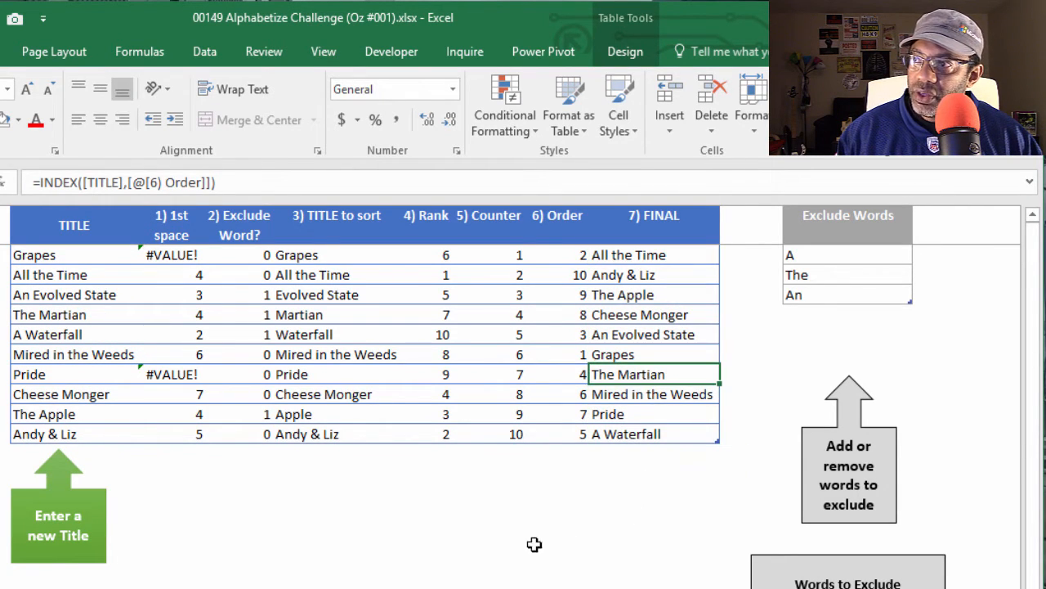
pyautogui.moveTo(362, 554)
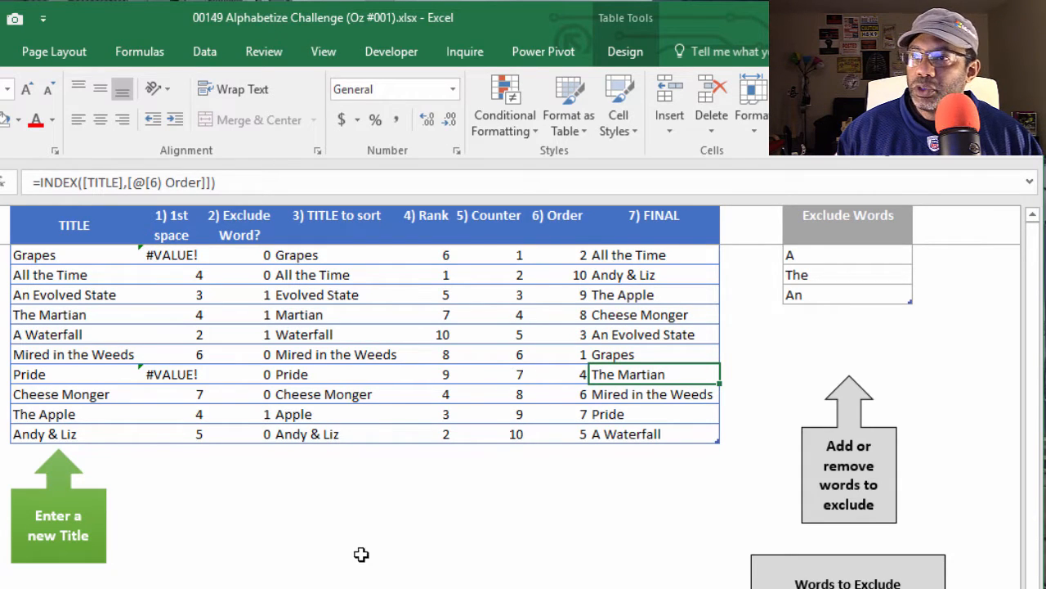
pyautogui.click(170, 334)
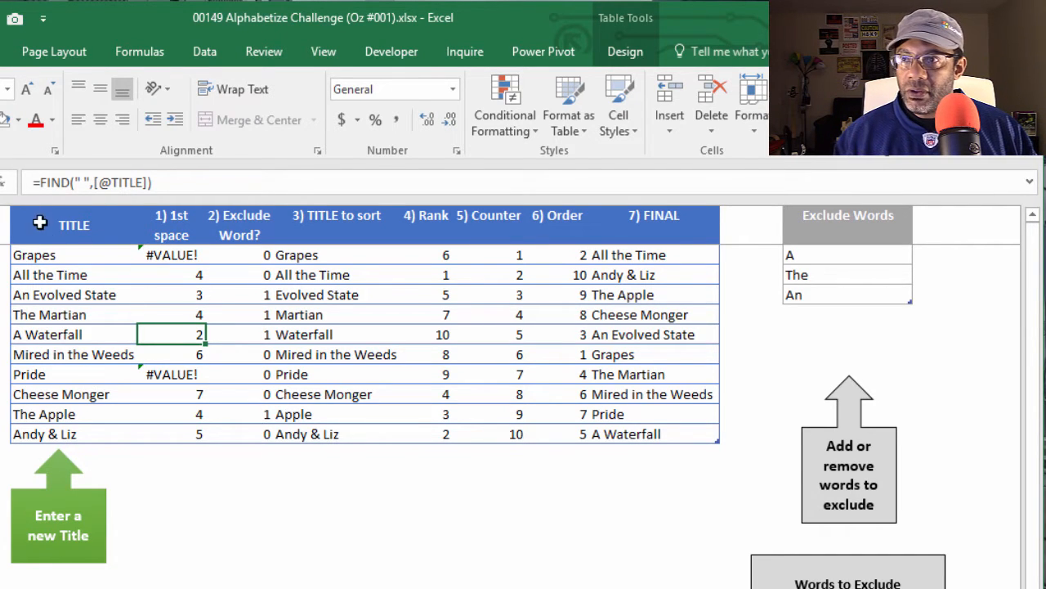
pyautogui.moveTo(178, 379)
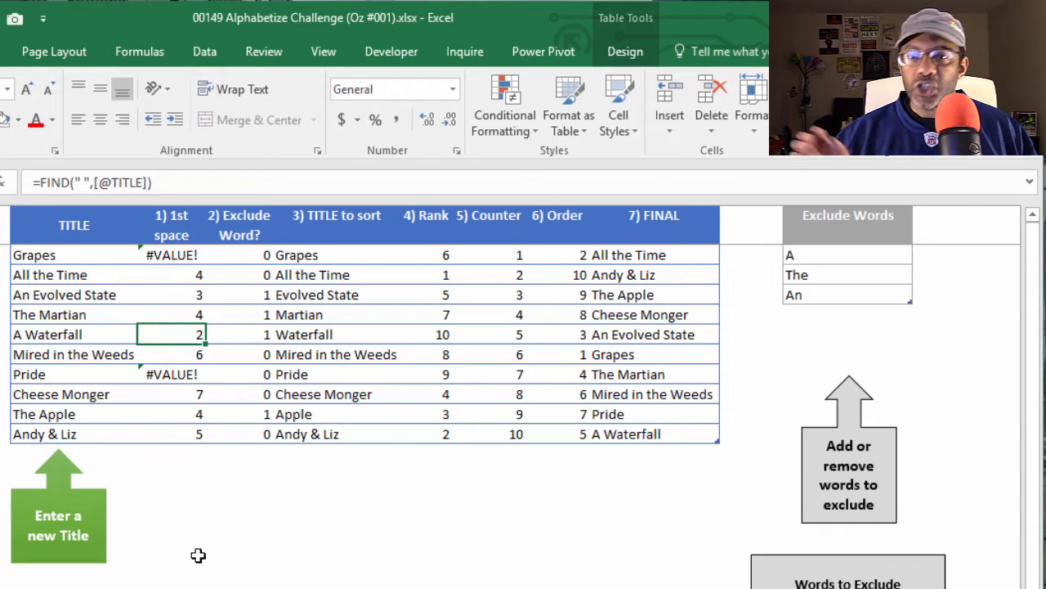
pyautogui.click(172, 274)
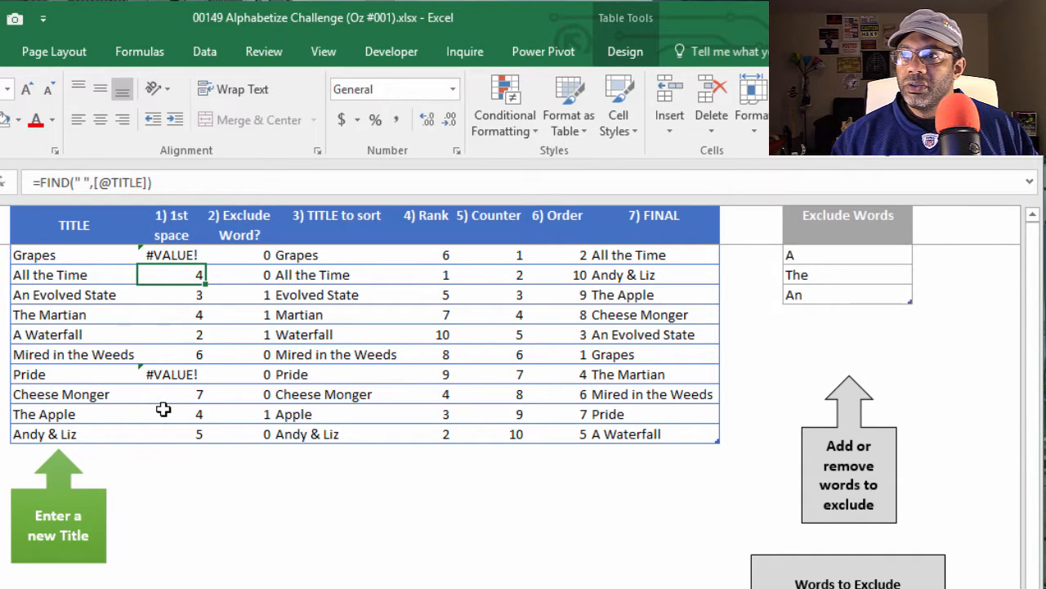
pyautogui.moveTo(176, 274)
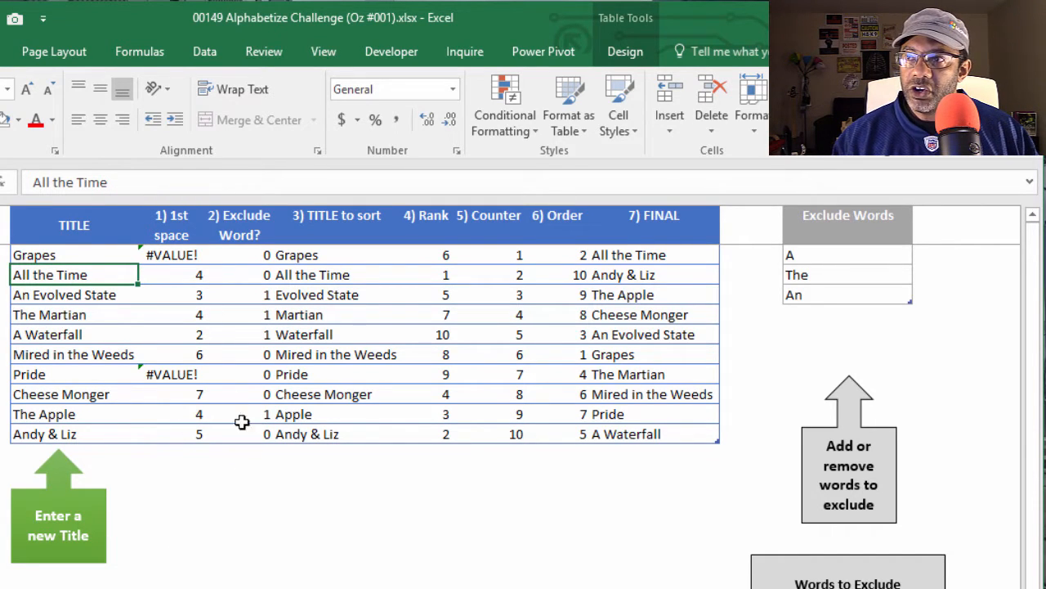
pyautogui.moveTo(240, 291)
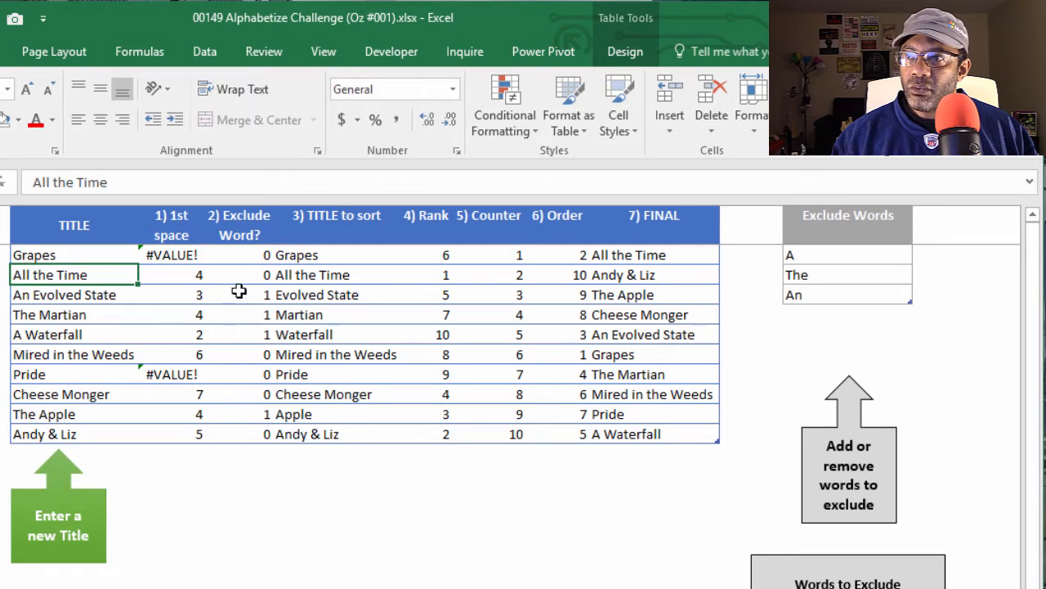
pyautogui.click(240, 295)
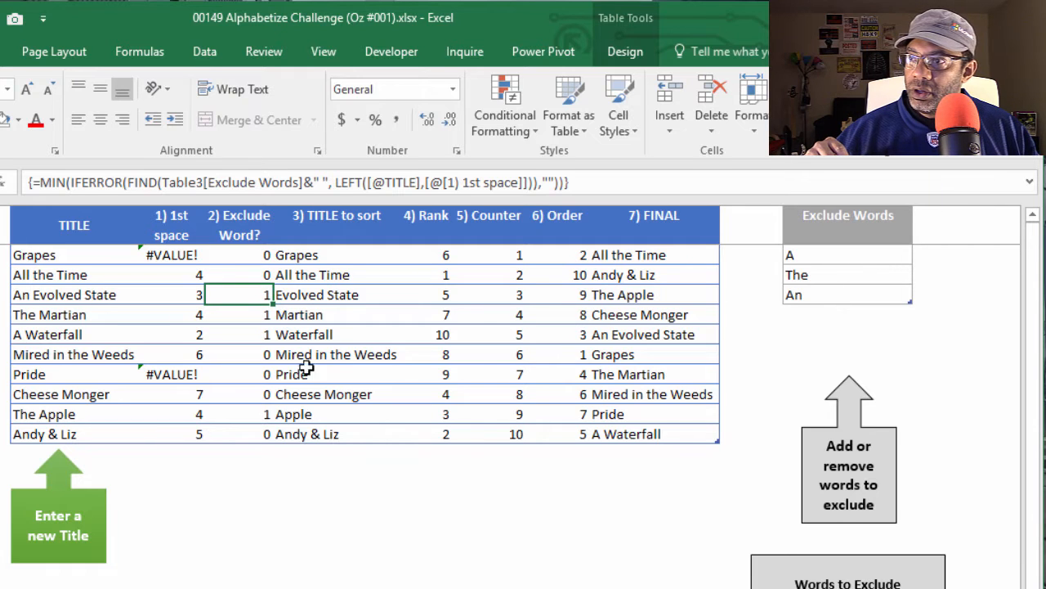
pyautogui.moveTo(196, 270)
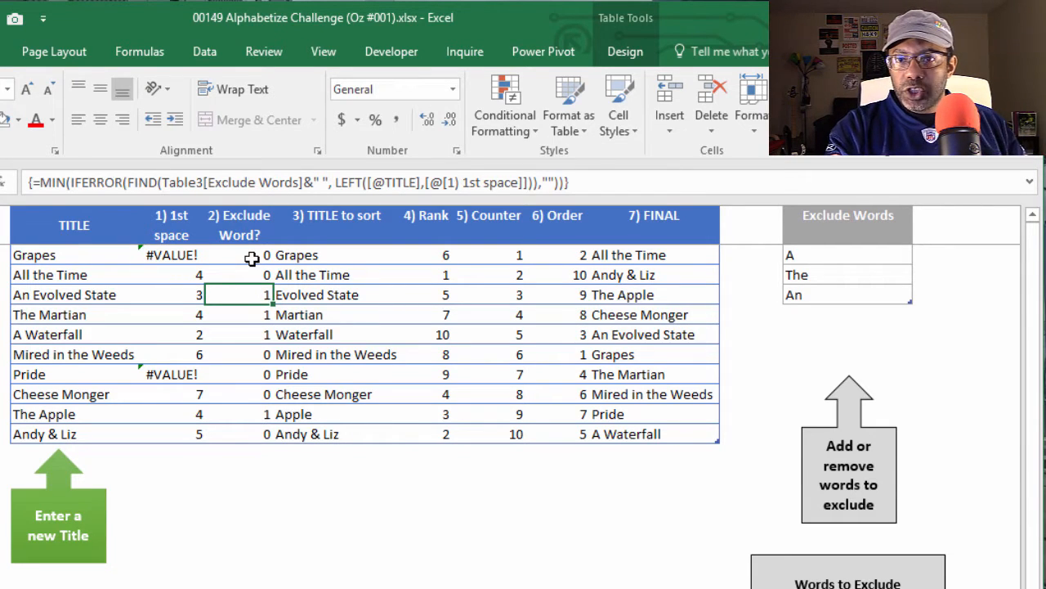
pyautogui.moveTo(823, 313)
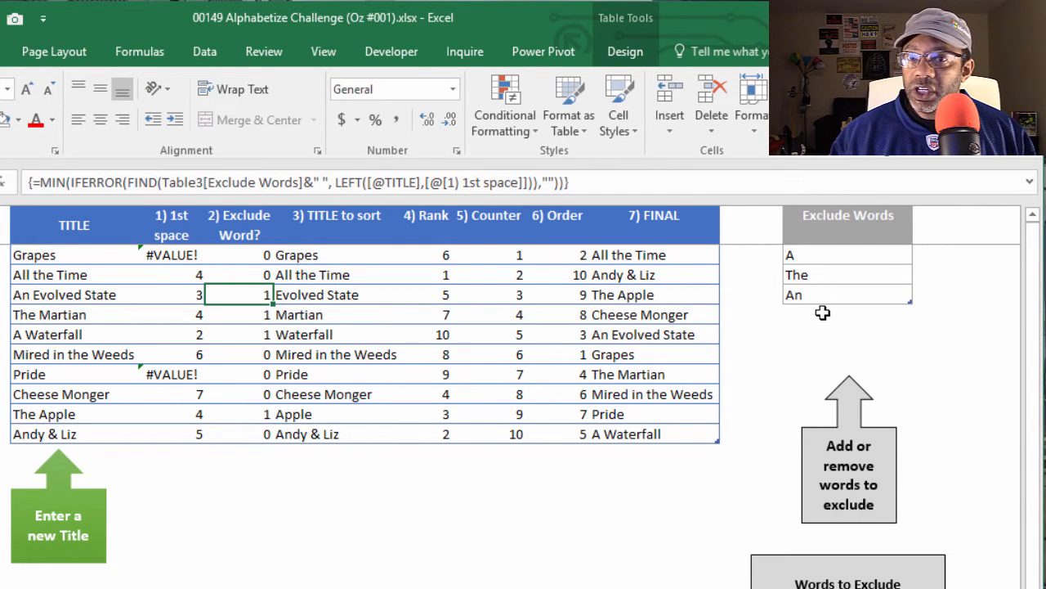
pyautogui.moveTo(509, 355)
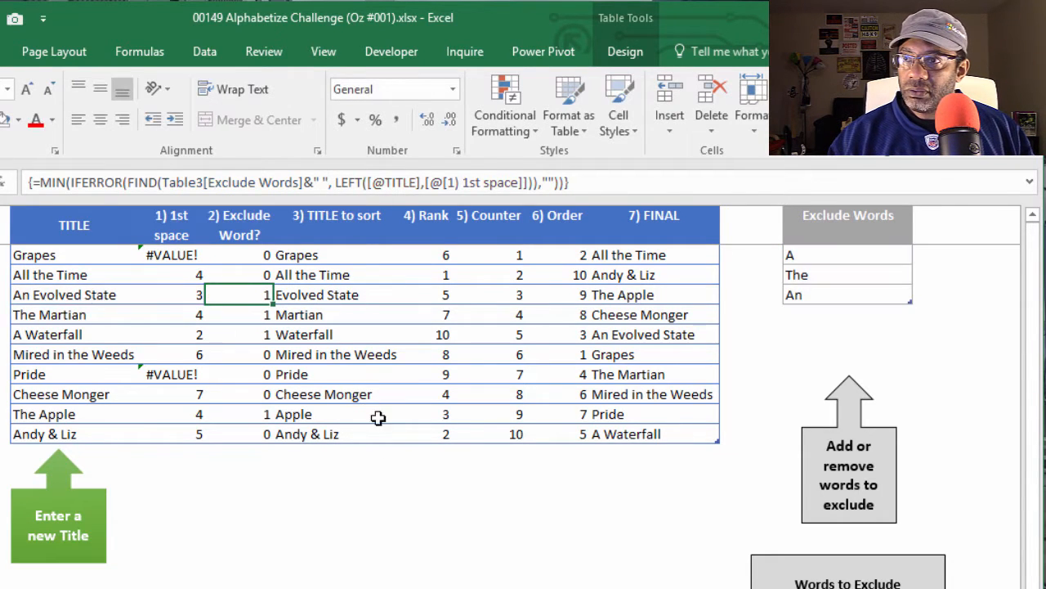
pyautogui.click(277, 373)
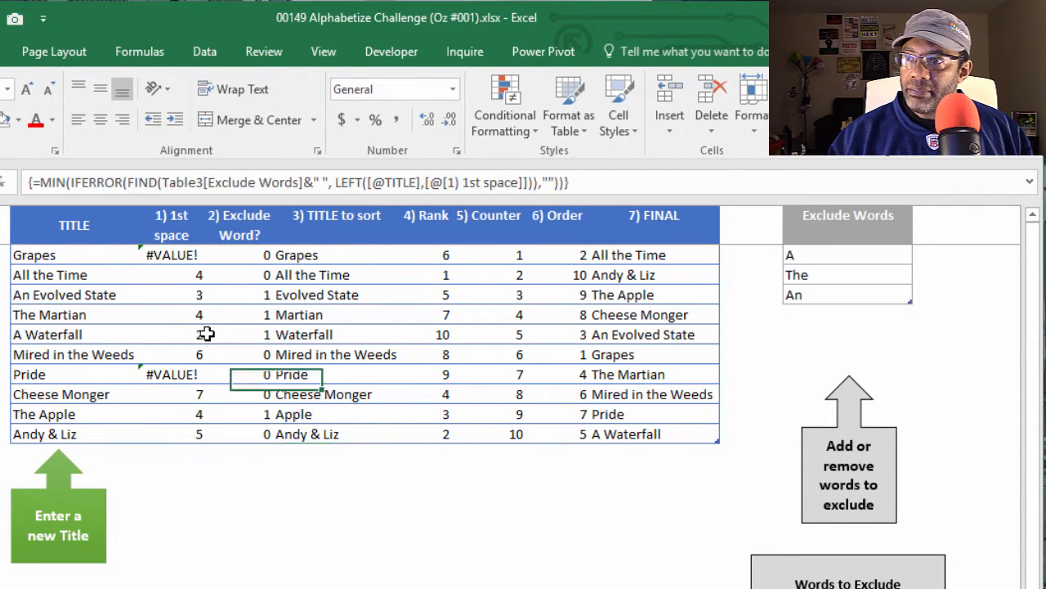
# Review the TITLE to sort, rank, counter and order formulas and the sorted FINAL titles
pyautogui.click(237, 334)
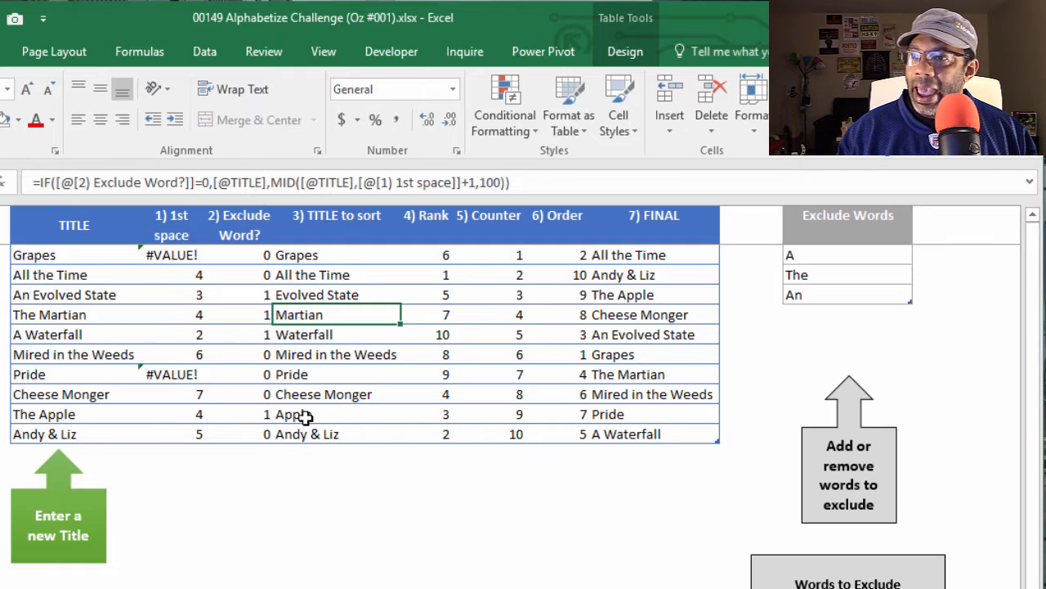
pyautogui.click(424, 274)
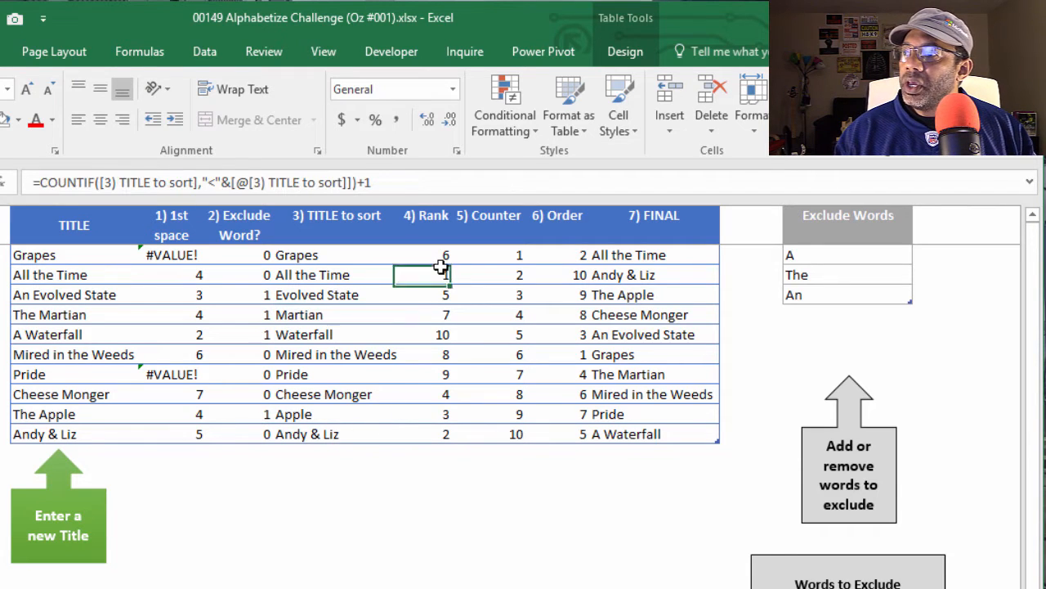
pyautogui.click(433, 353)
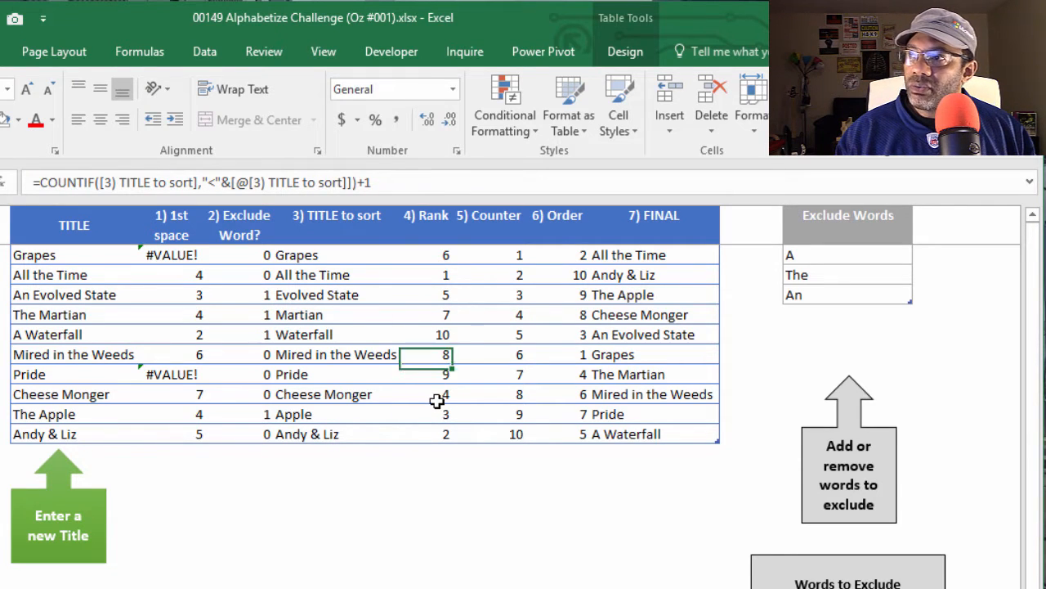
pyautogui.click(488, 315)
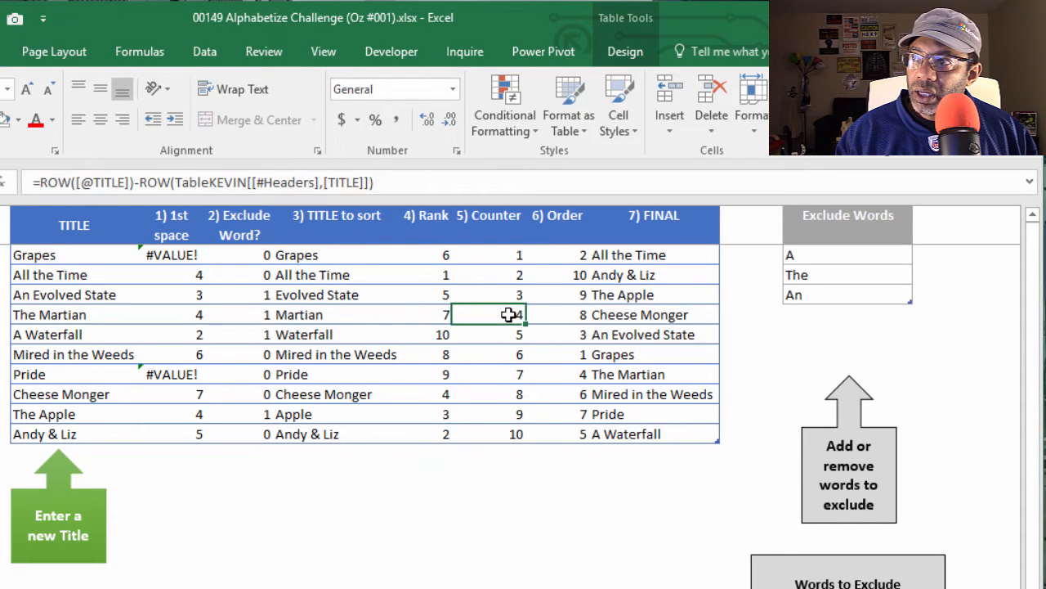
pyautogui.click(519, 294)
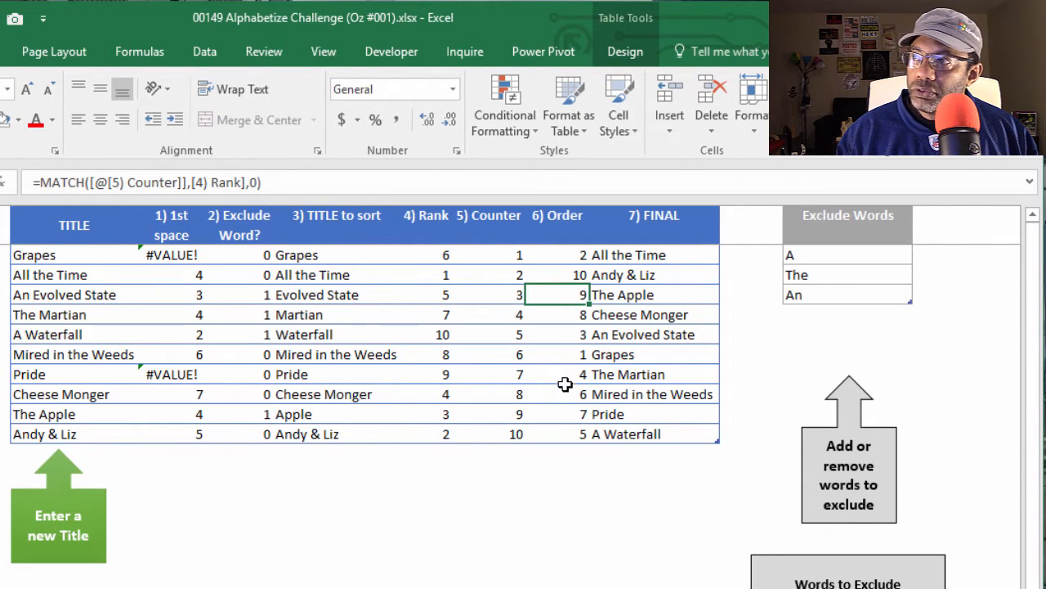
pyautogui.click(654, 254)
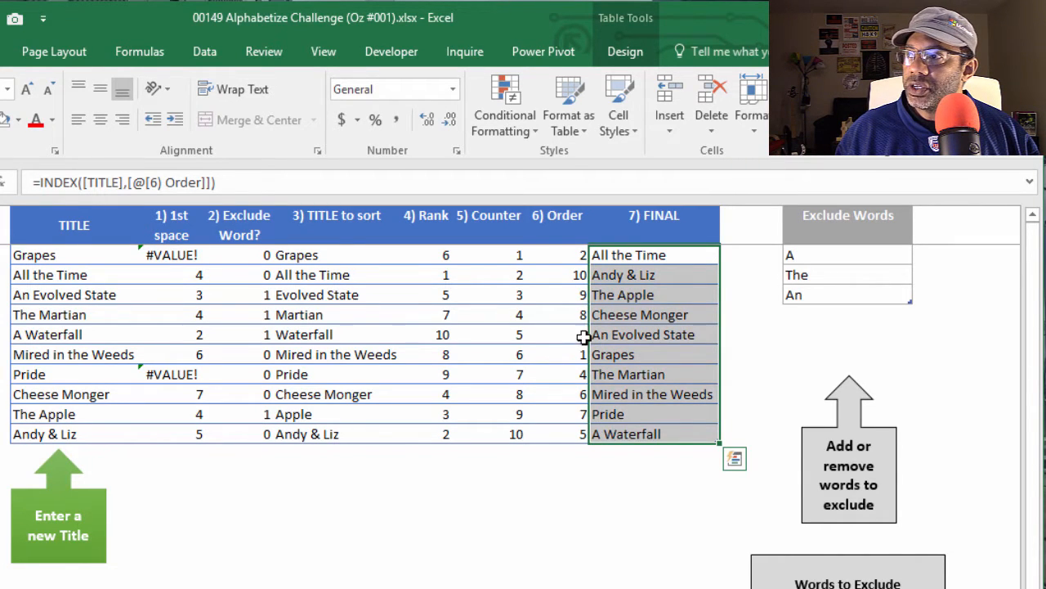
pyautogui.click(556, 314)
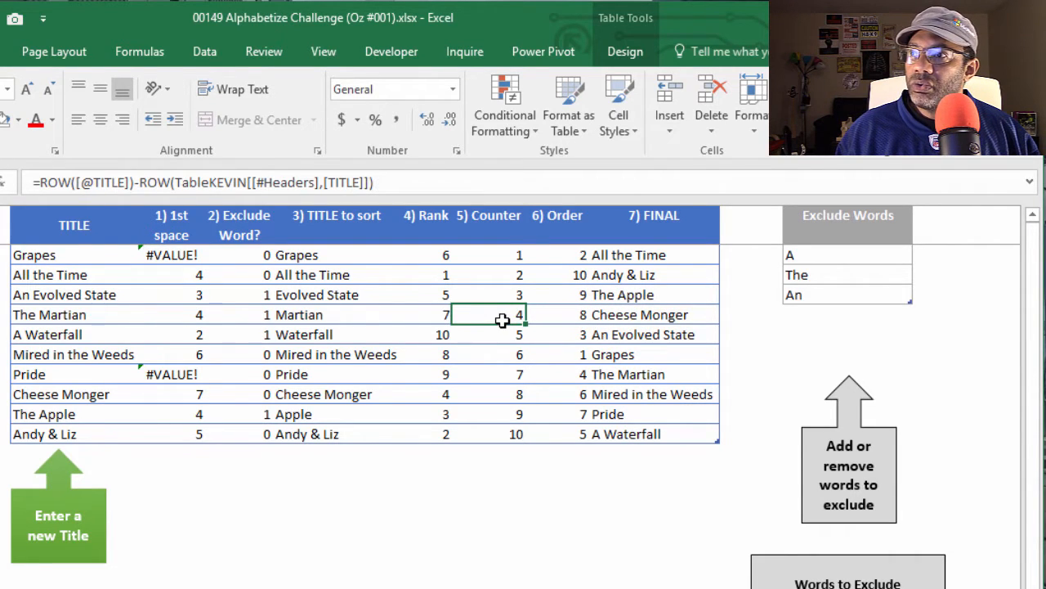
pyautogui.moveTo(421, 360)
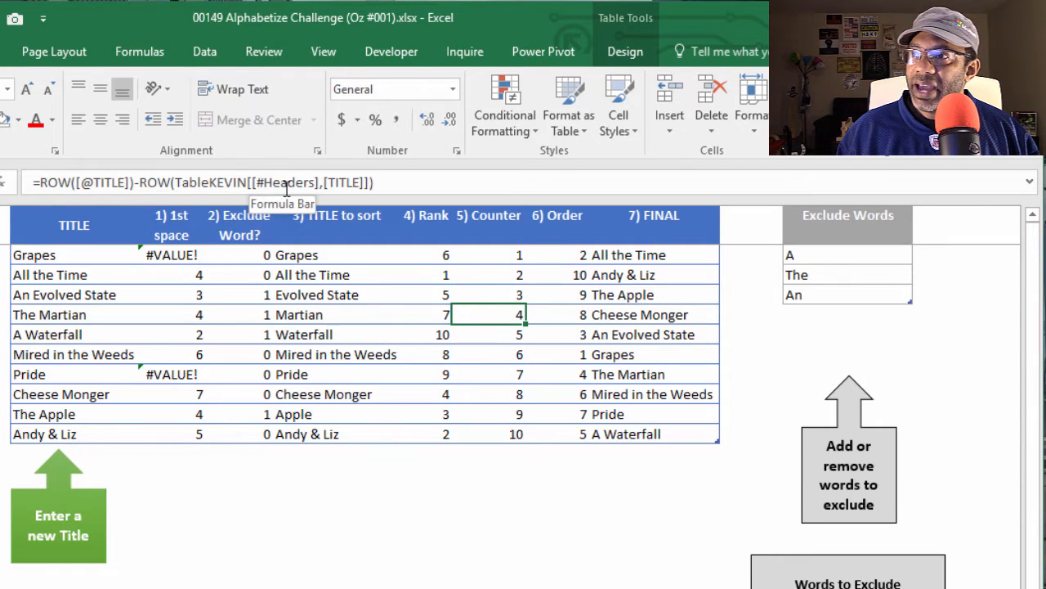
pyautogui.click(442, 334)
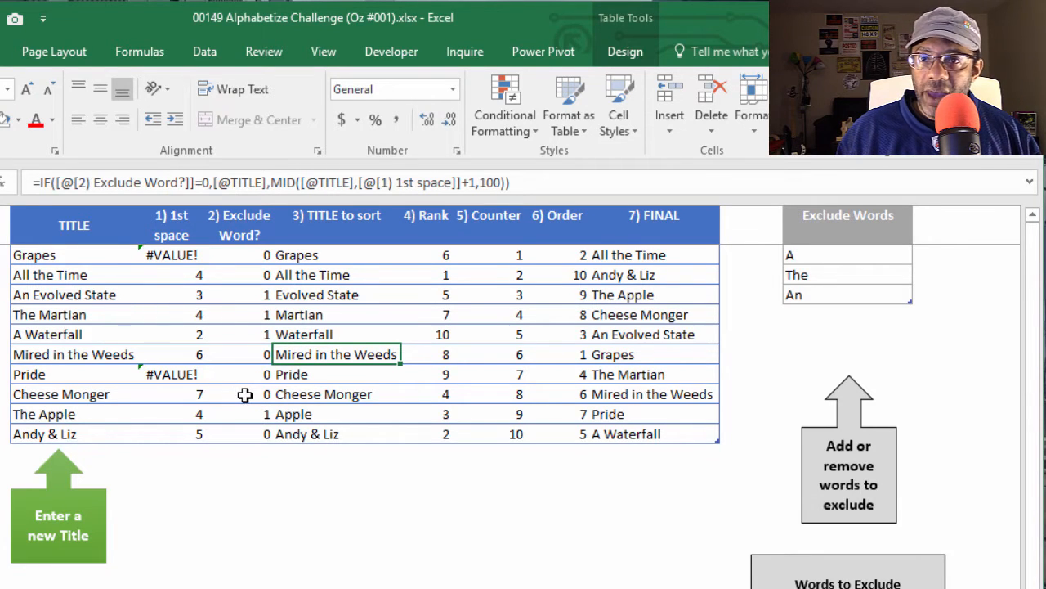
# View Oz's Solution sheet, checking the titles Cheese Monger and All the Time and the A column
pyautogui.click(196, 557)
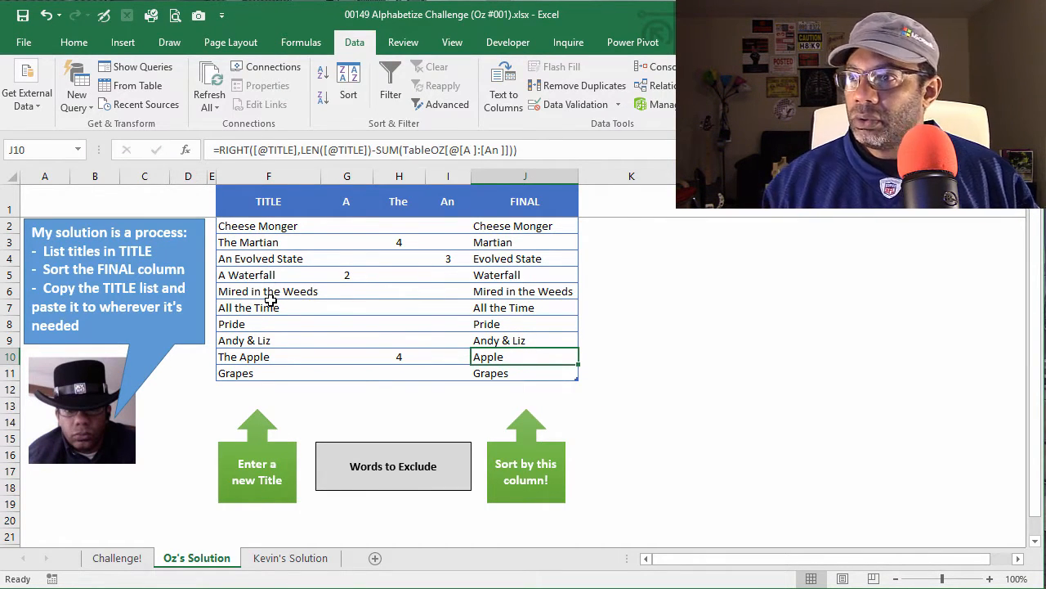
pyautogui.click(268, 307)
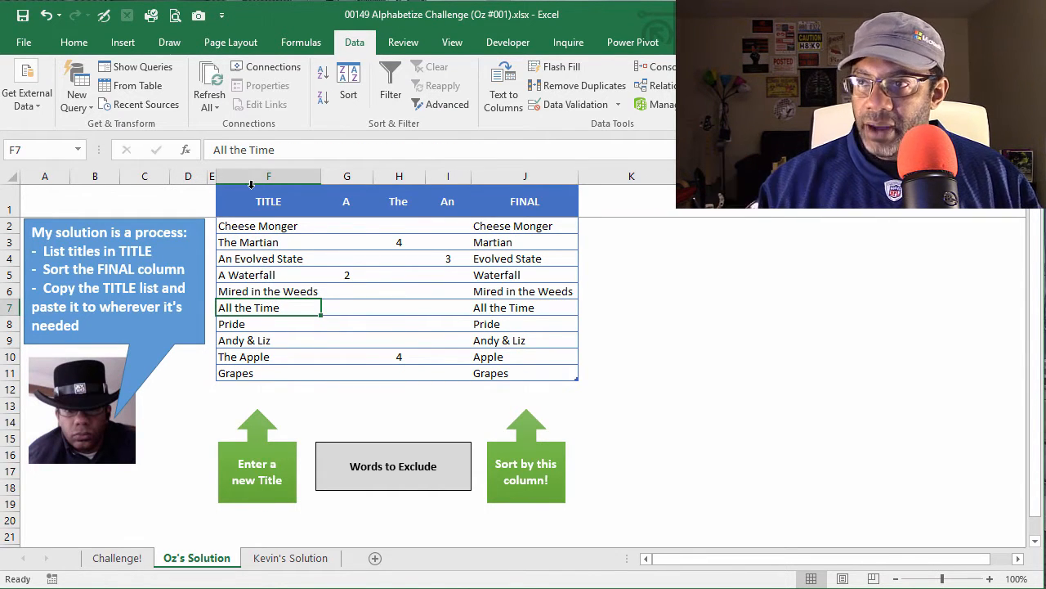
pyautogui.click(268, 225)
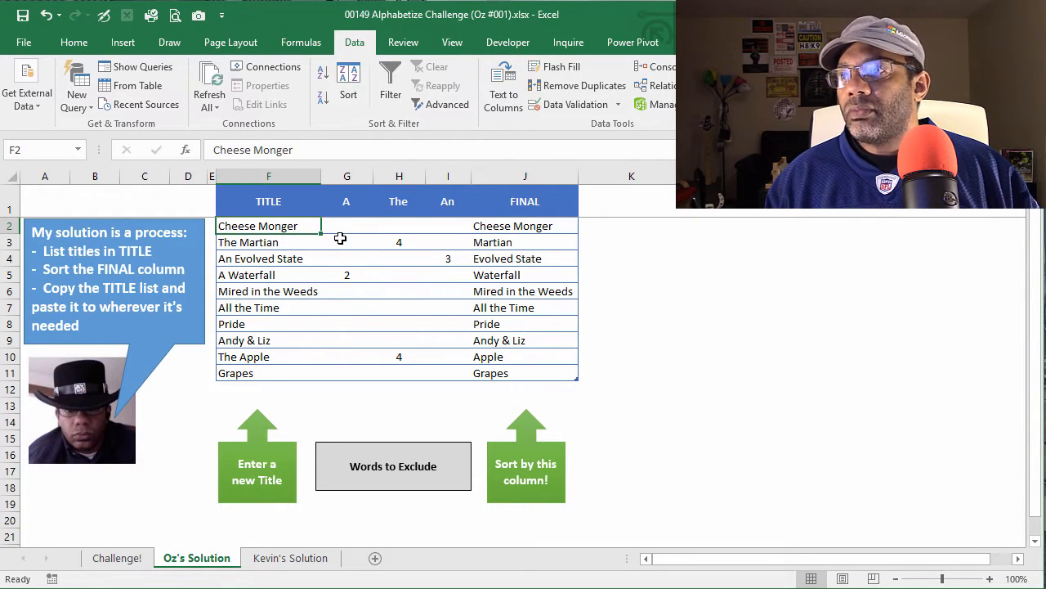
pyautogui.click(346, 201)
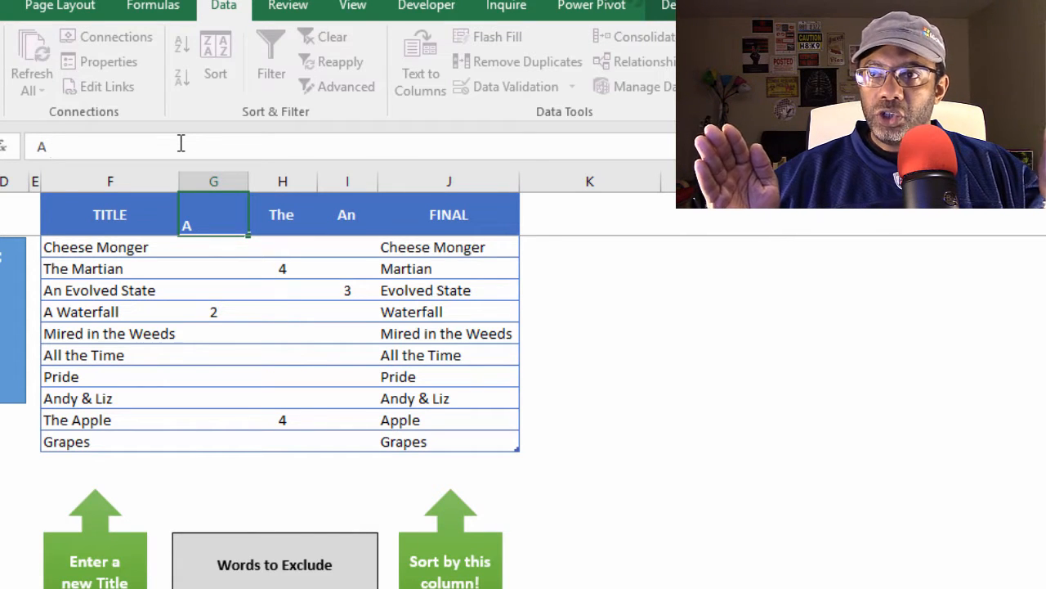
pyautogui.click(214, 246)
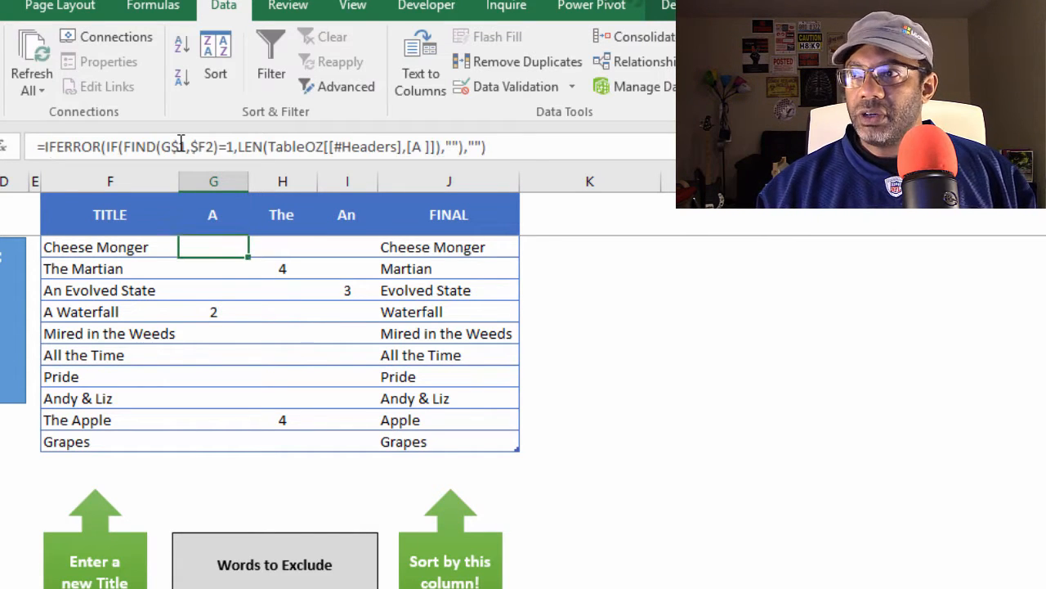
pyautogui.click(282, 214)
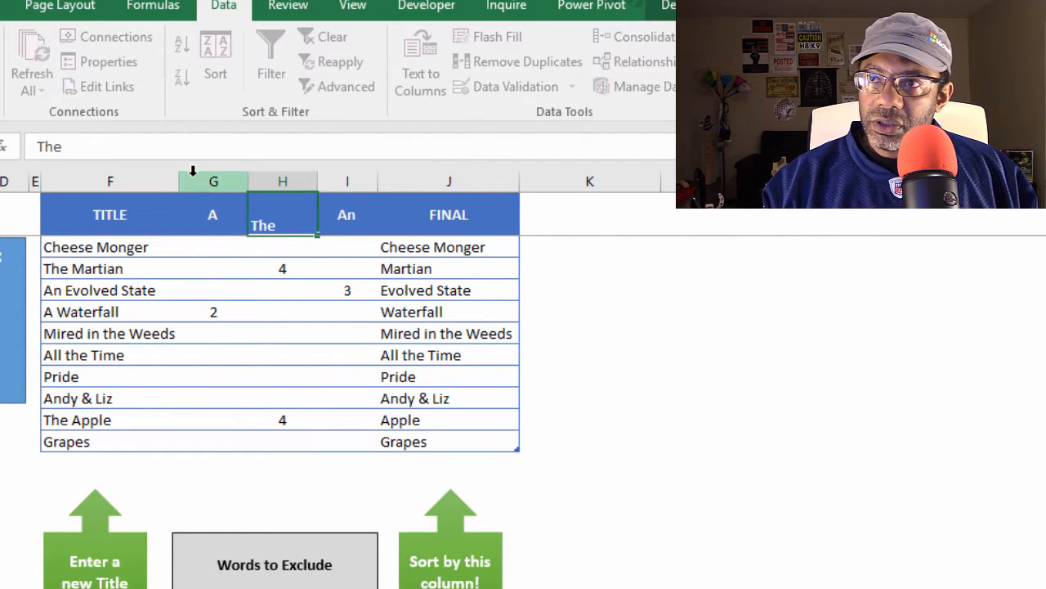
pyautogui.click(347, 214)
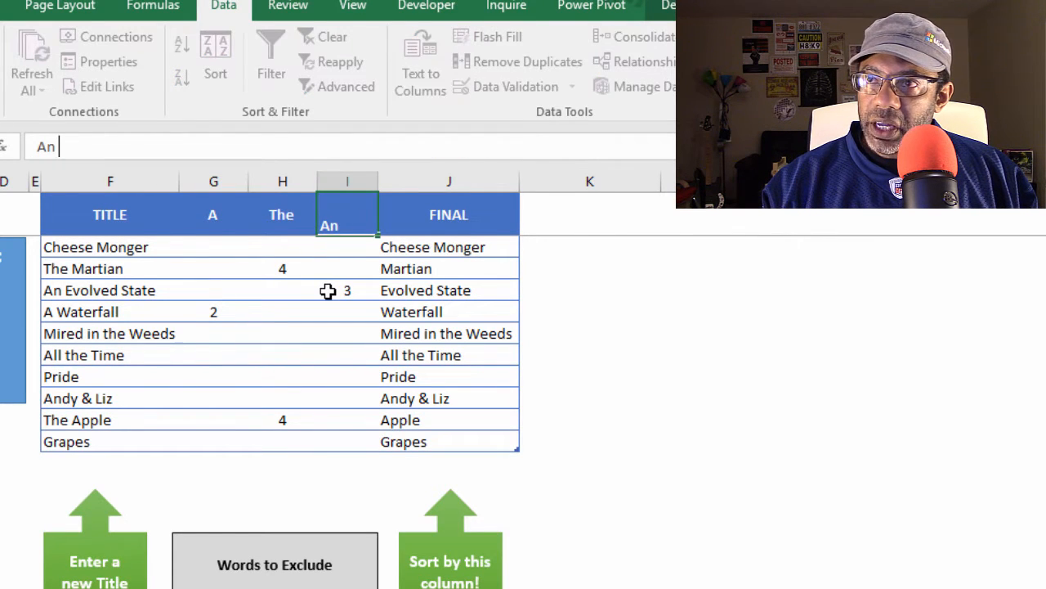
pyautogui.click(214, 246)
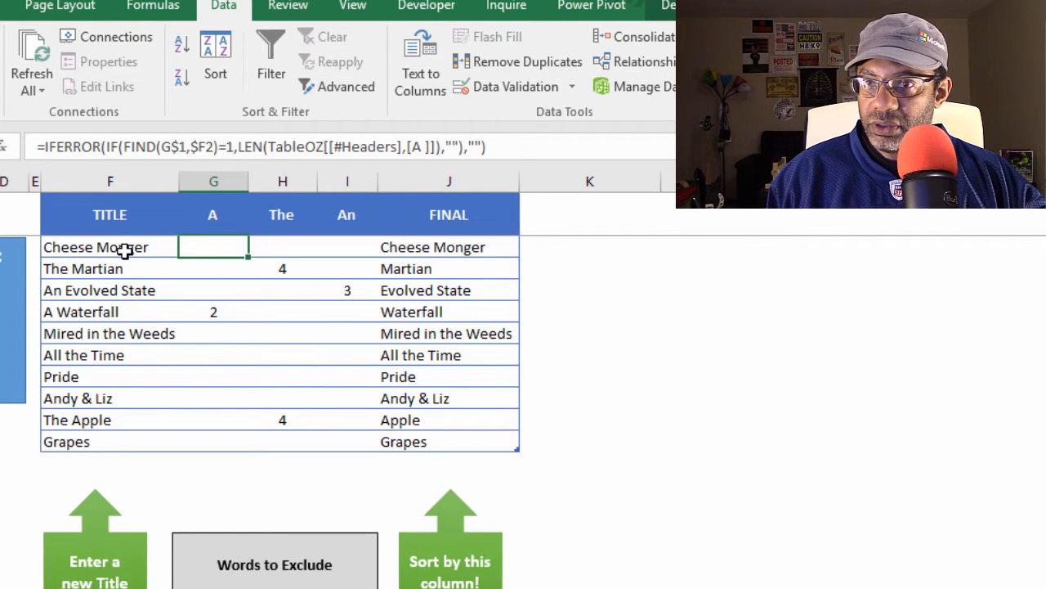
pyautogui.moveTo(133, 258)
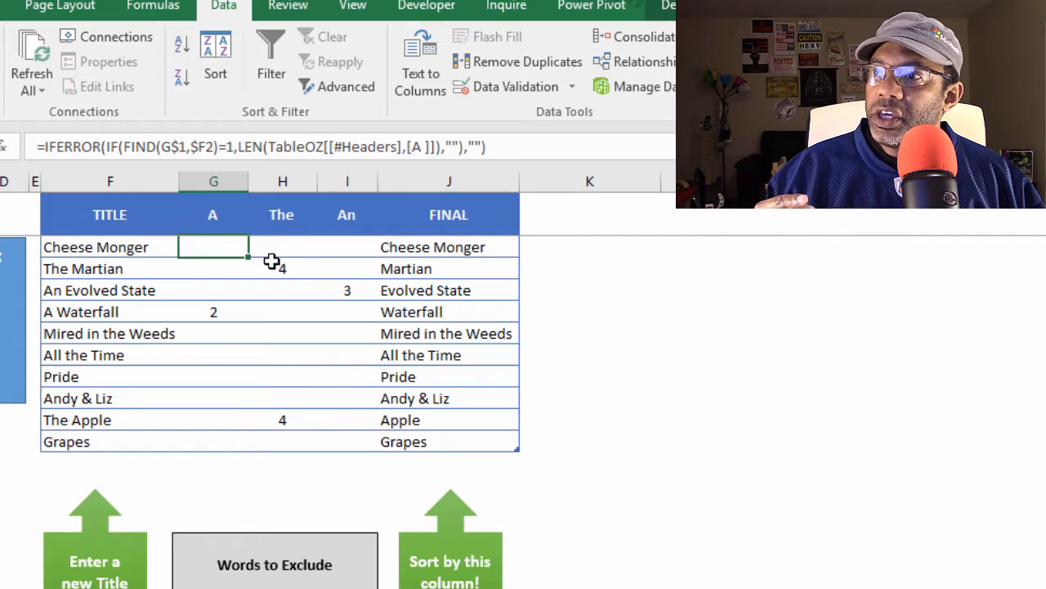
pyautogui.click(283, 268)
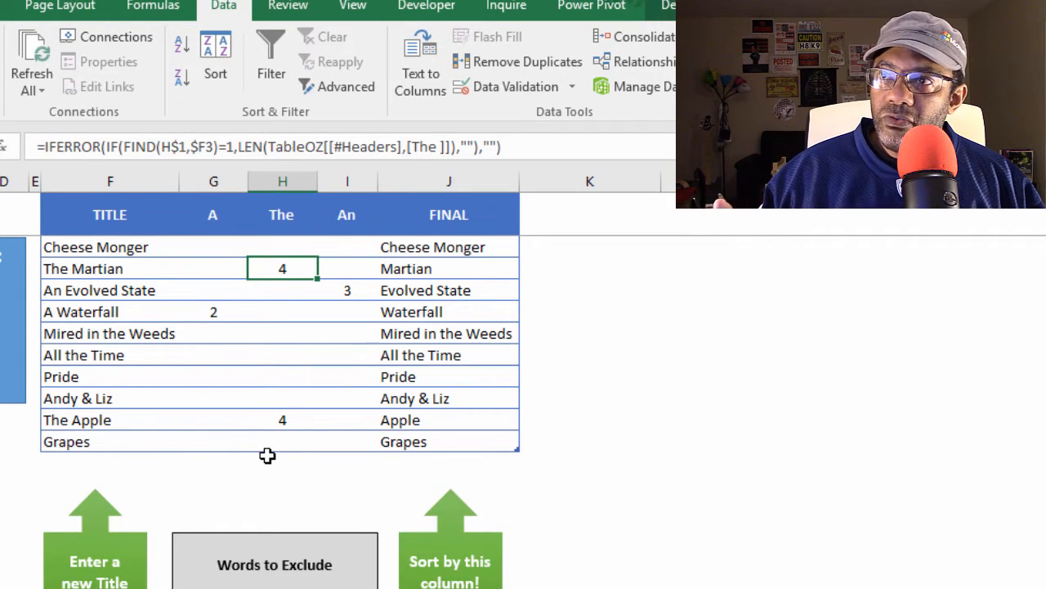
pyautogui.moveTo(262, 224)
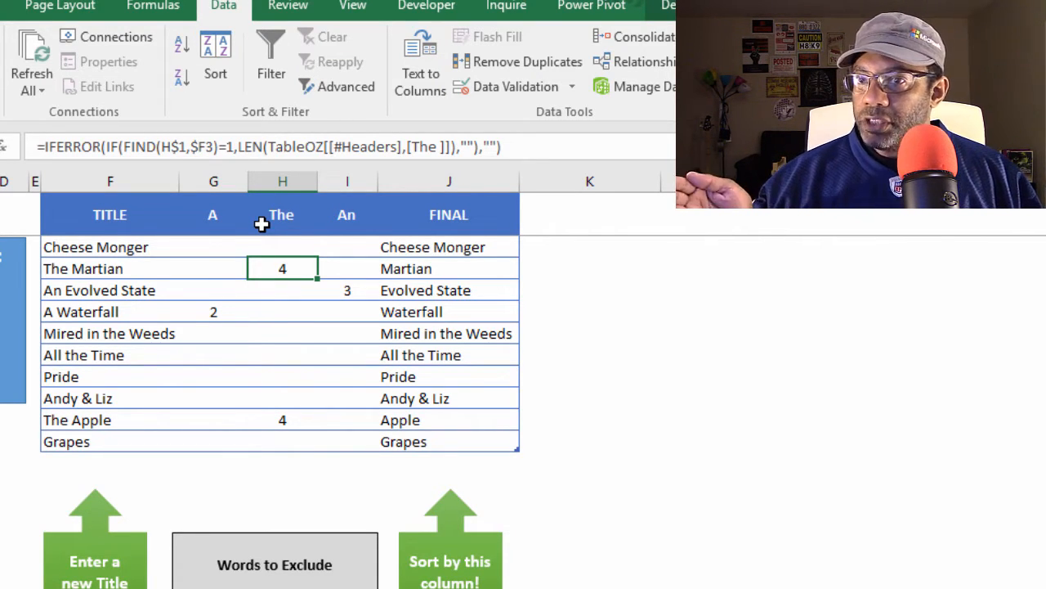
pyautogui.moveTo(246, 275)
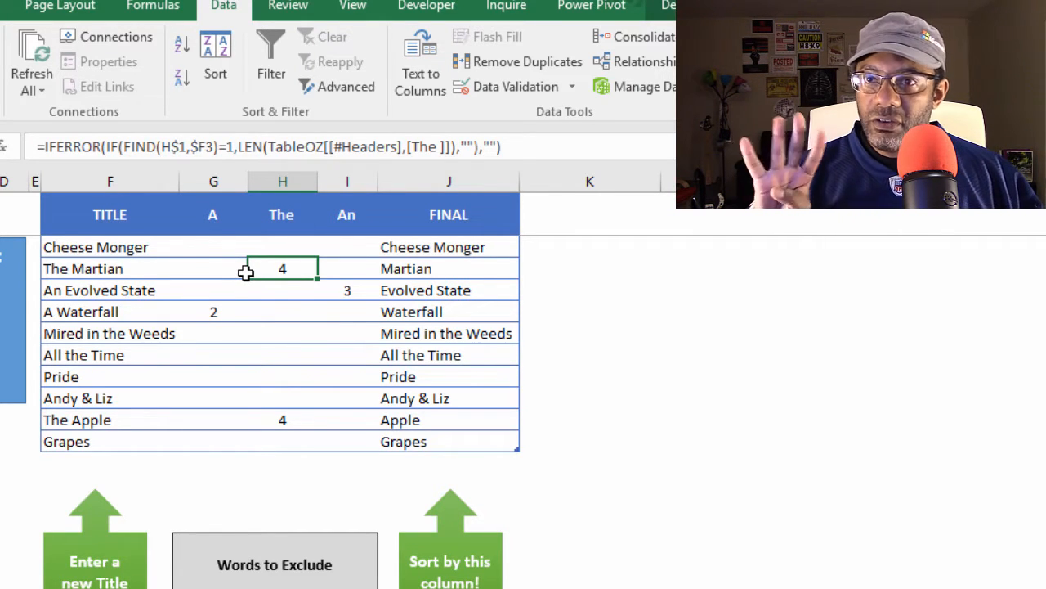
pyautogui.click(449, 268)
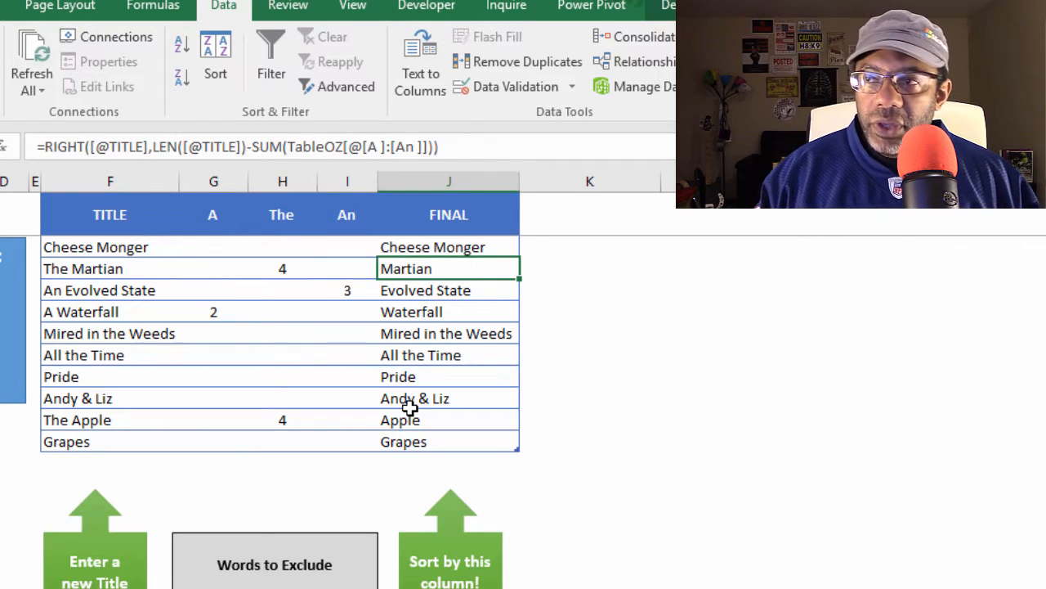
pyautogui.moveTo(413, 299)
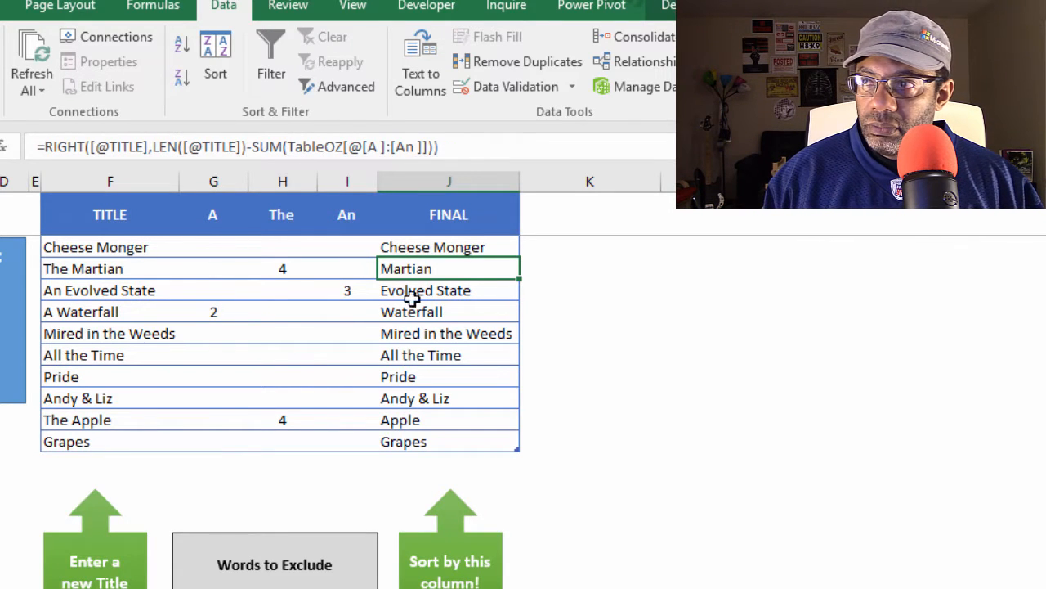
pyautogui.moveTo(453, 269)
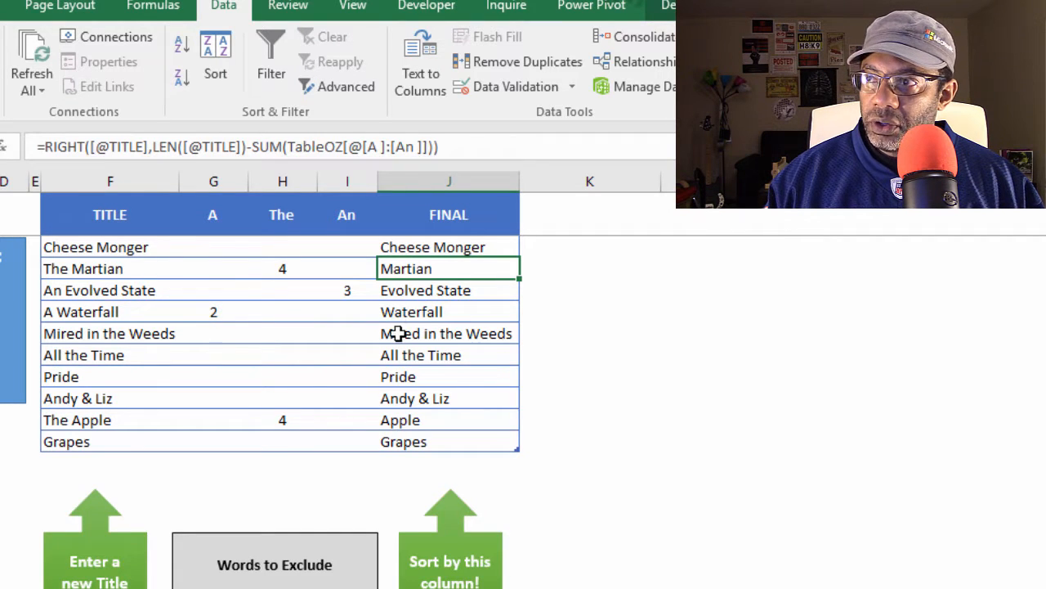
pyautogui.click(425, 290)
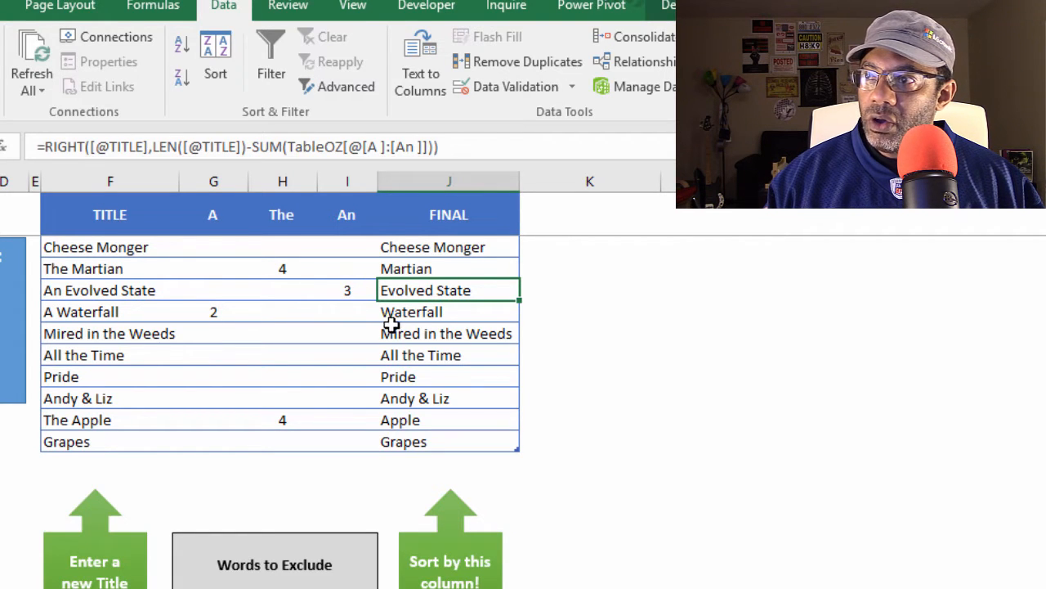
pyautogui.moveTo(196, 312)
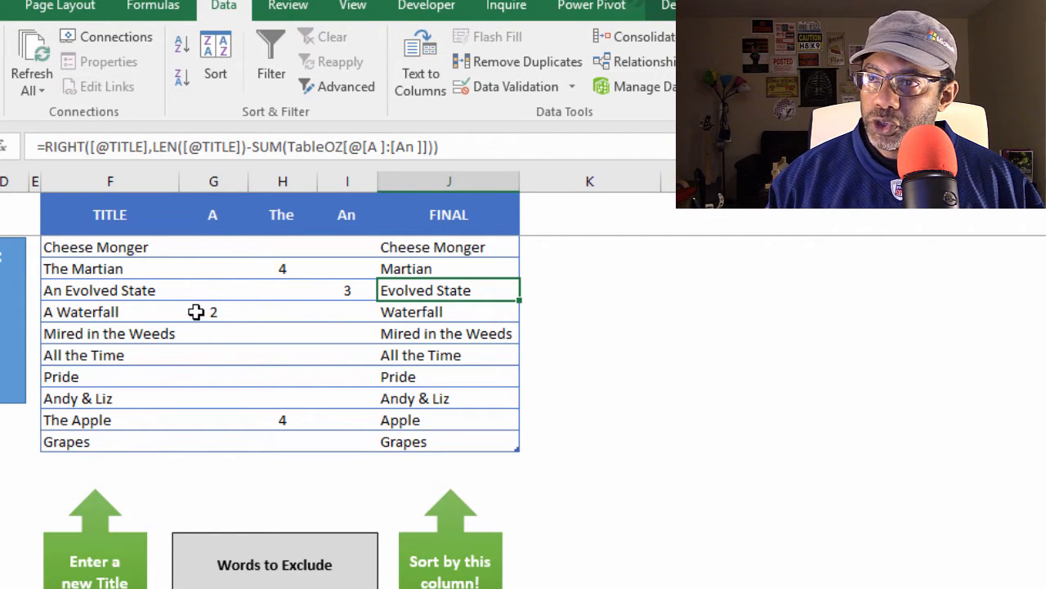
pyautogui.moveTo(354, 360)
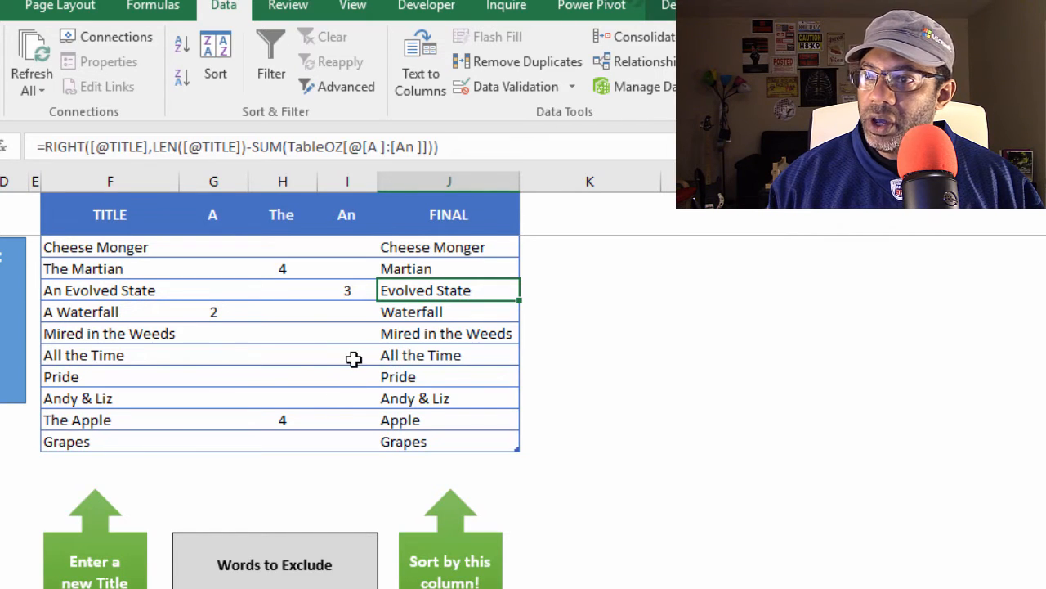
pyautogui.moveTo(401, 396)
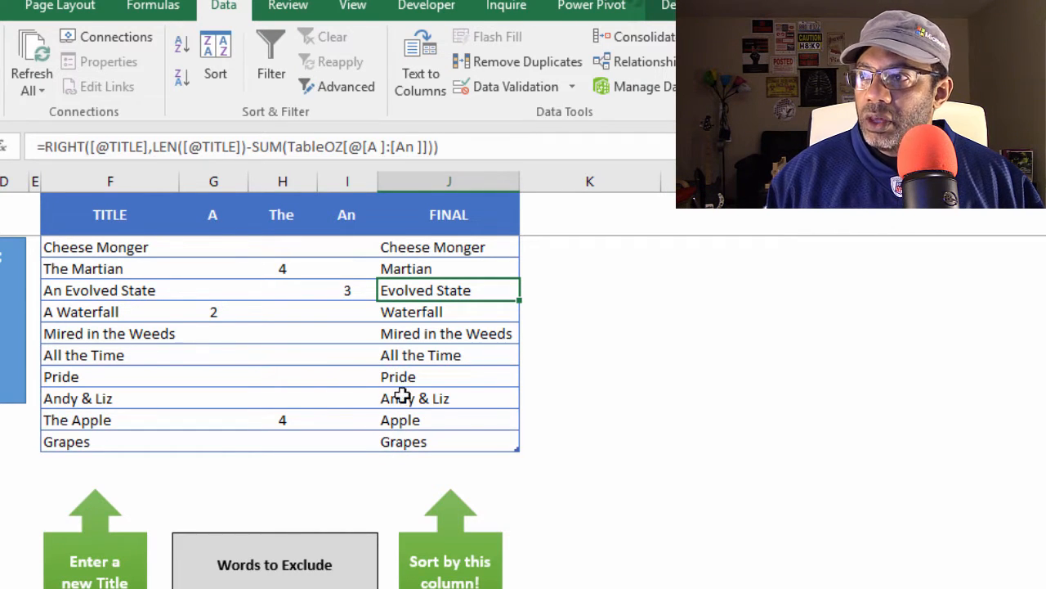
pyautogui.click(446, 334)
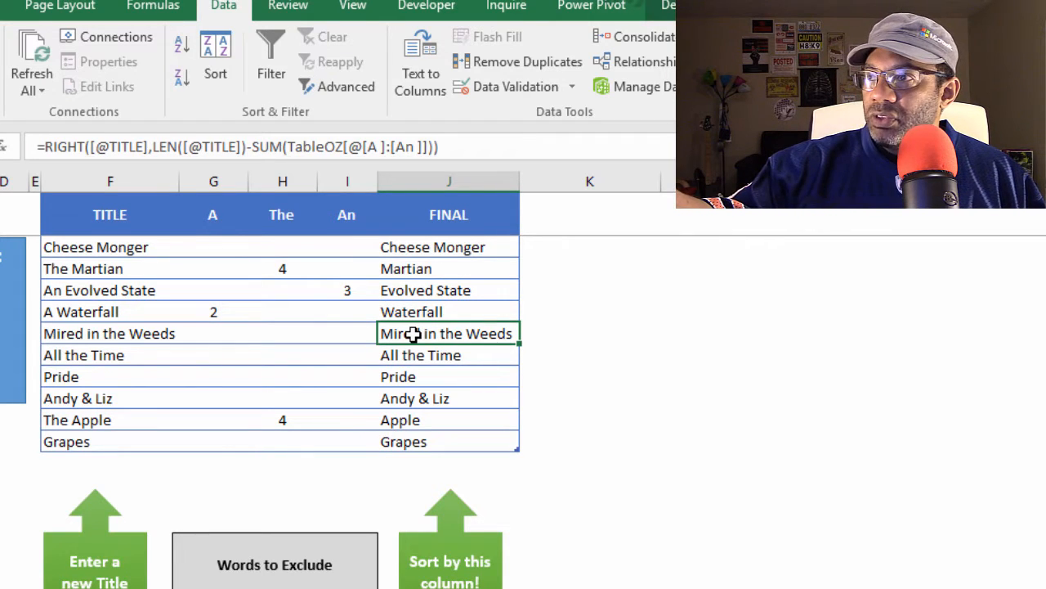
pyautogui.moveTo(122, 15)
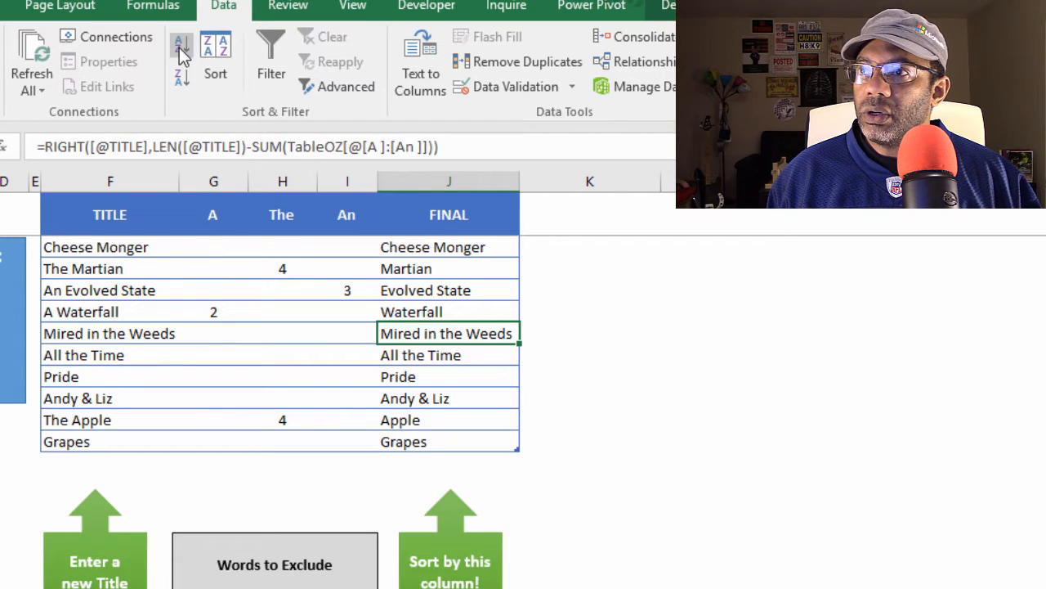
# Sort Oz's table A to Z by FINAL and copy the sorted titles
pyautogui.click(180, 44)
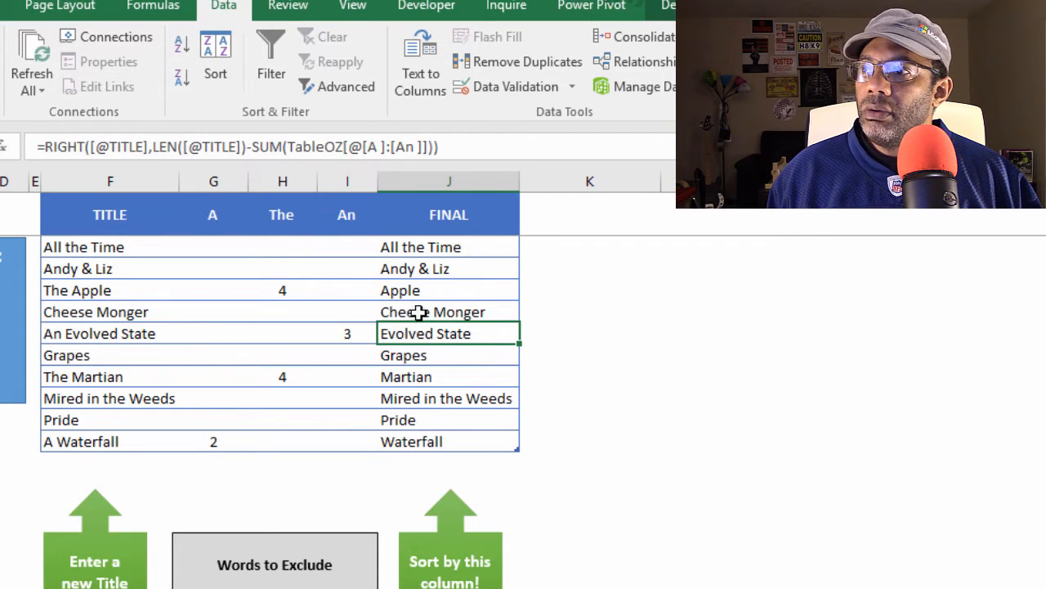
pyautogui.click(82, 246)
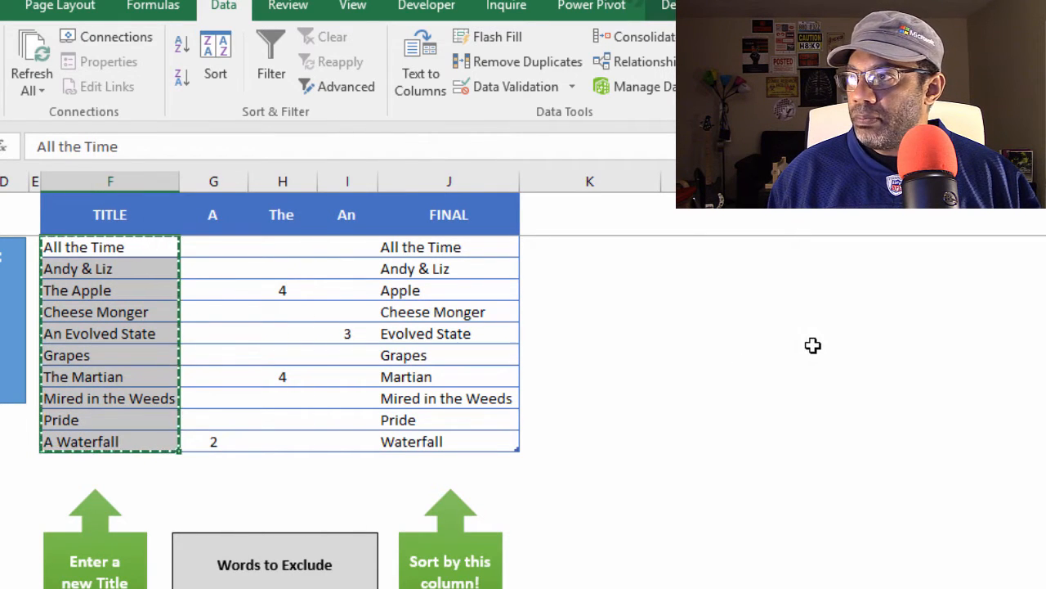
pyautogui.rightClick(810, 353)
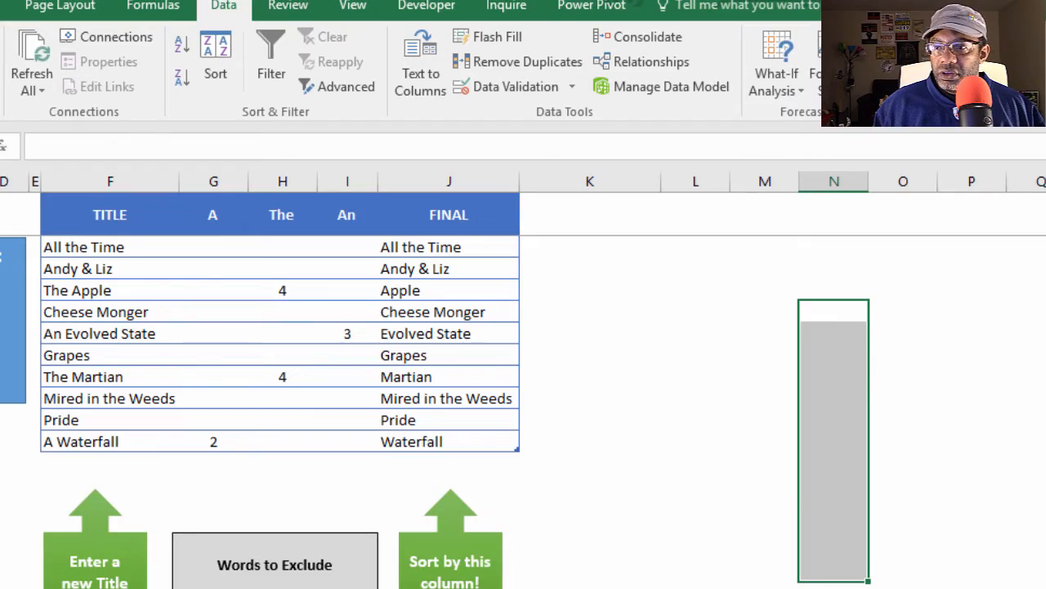
pyautogui.click(695, 548)
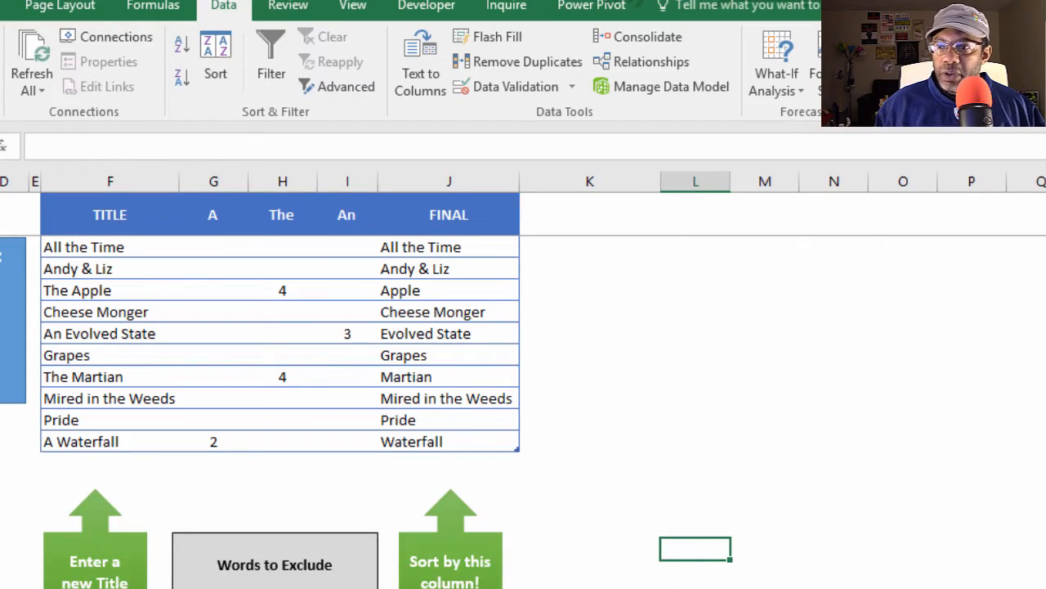
pyautogui.click(307, 562)
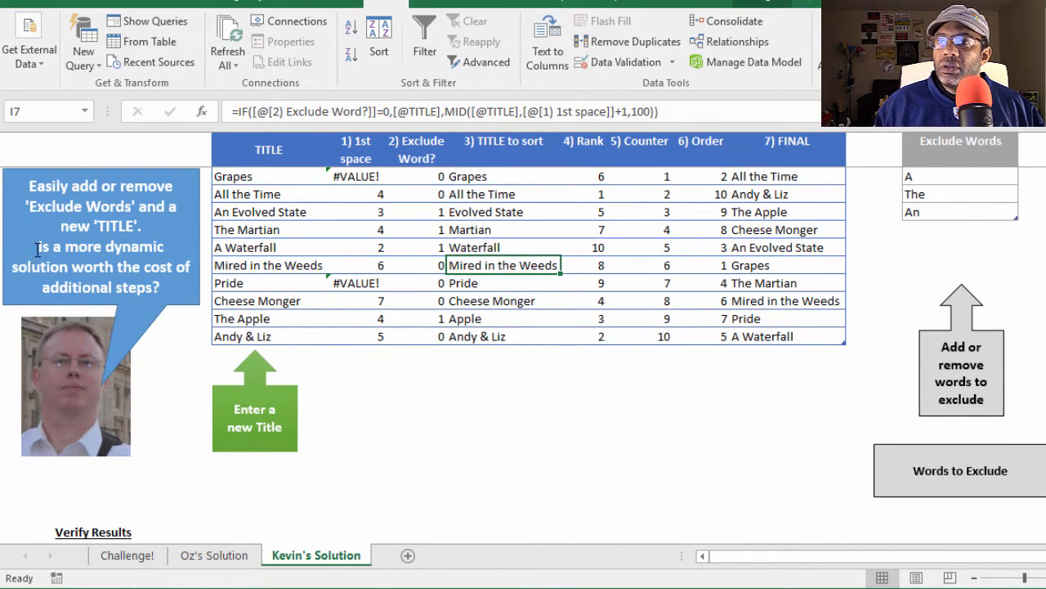
pyautogui.moveTo(175, 405)
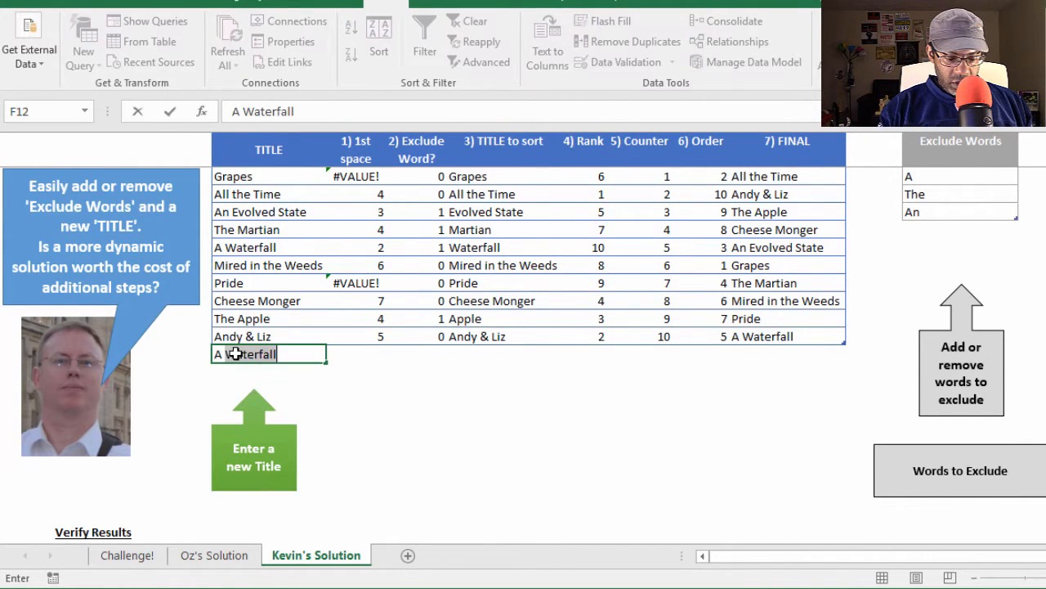
# Enter the title 'A Time Far Away' in F12 of Kevin's table
pyautogui.write('A Time Fa')
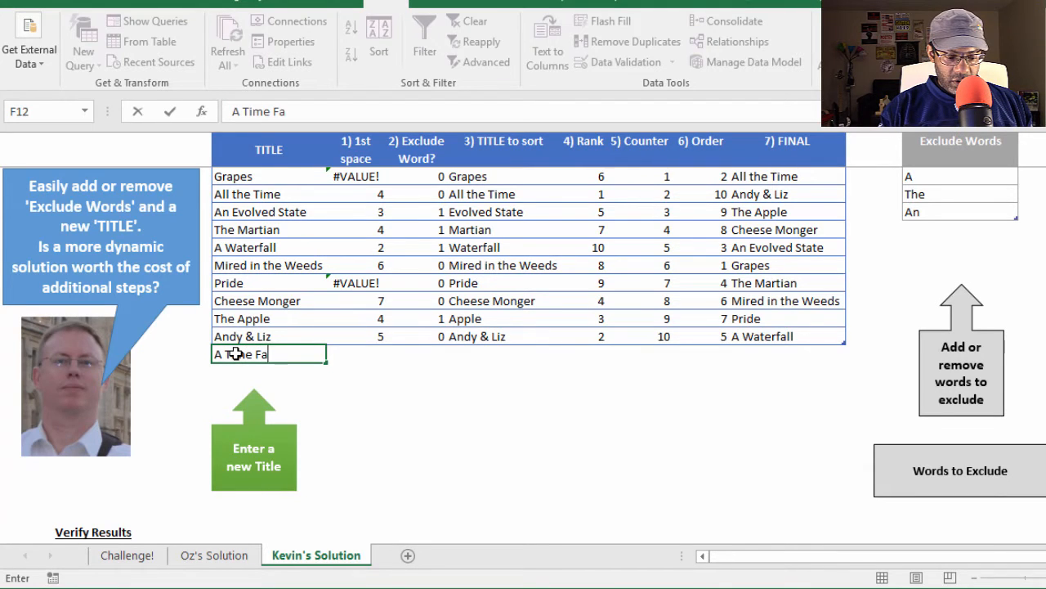
pyautogui.write('r Away')
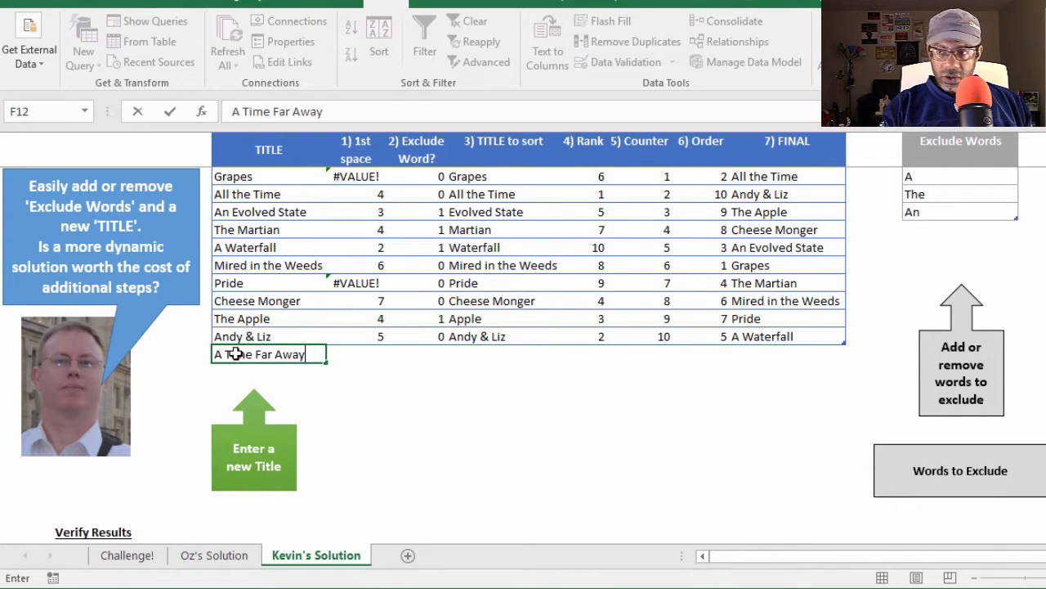
pyautogui.press('Return')
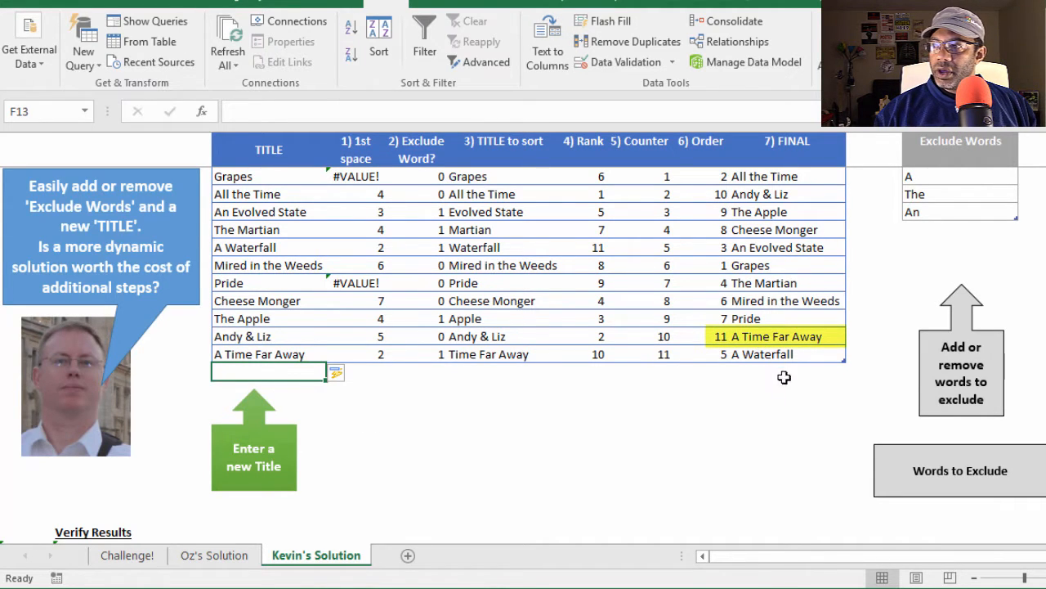
pyautogui.moveTo(788, 191)
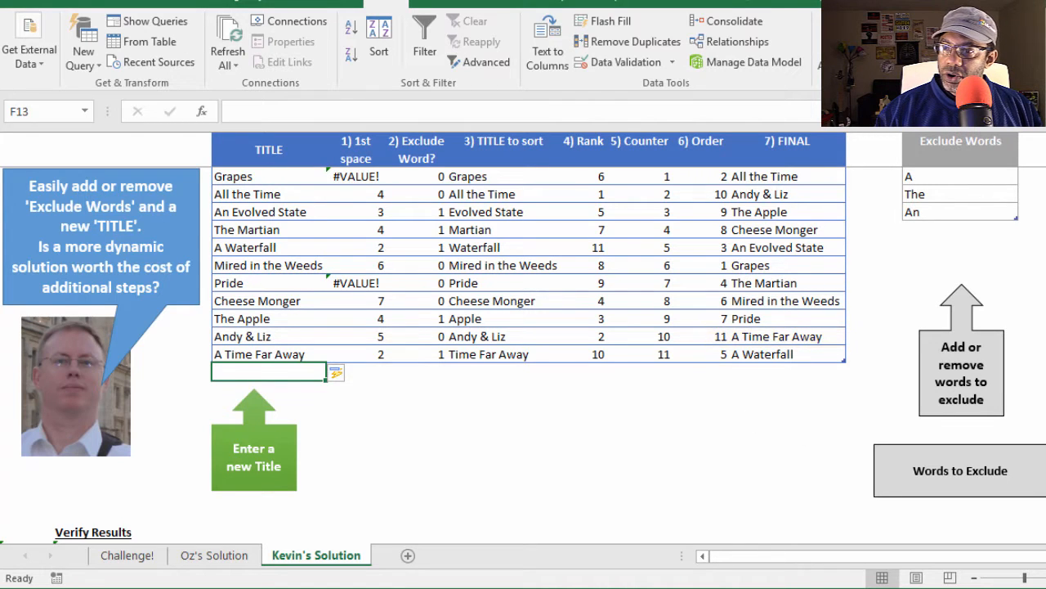
# Add 'A Time Far Away' to Oz's table and re-sort it A to Z by FINAL
pyautogui.click(214, 555)
pyautogui.write('A Tim')
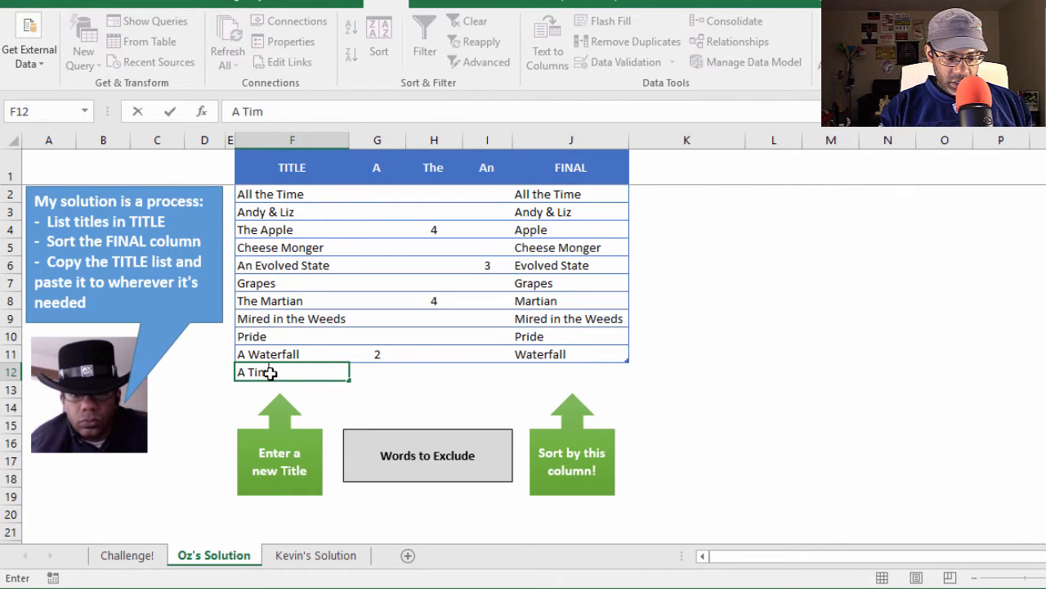
pyautogui.write('e Far Awa')
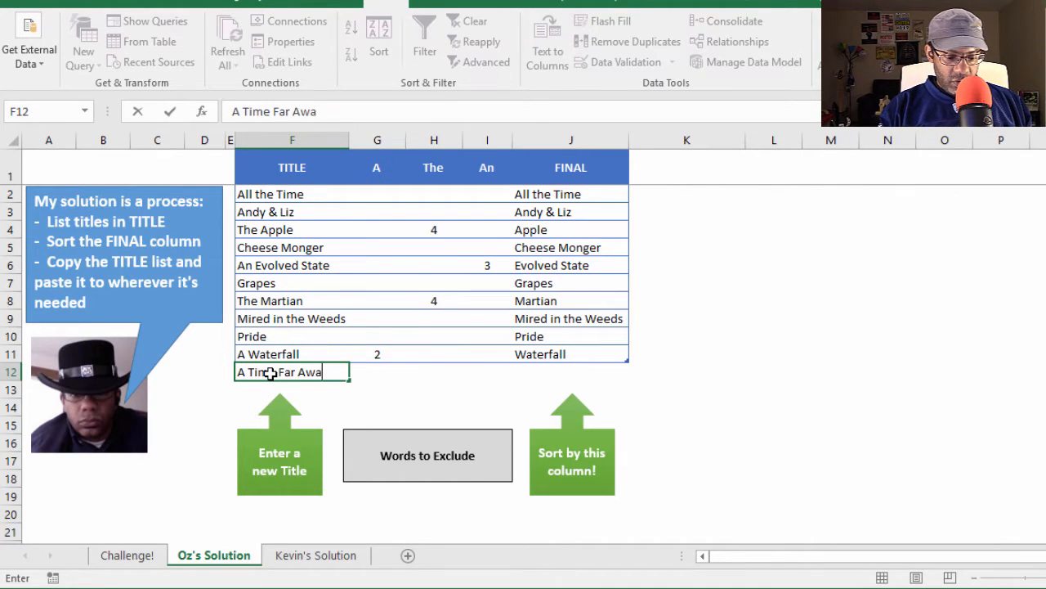
pyautogui.press('Return')
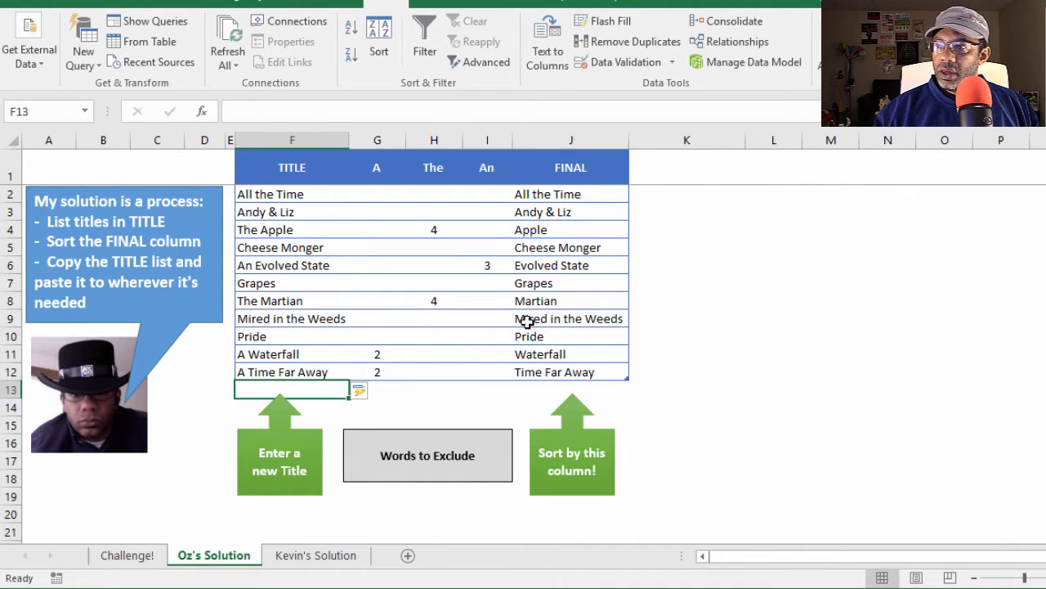
pyautogui.click(570, 283)
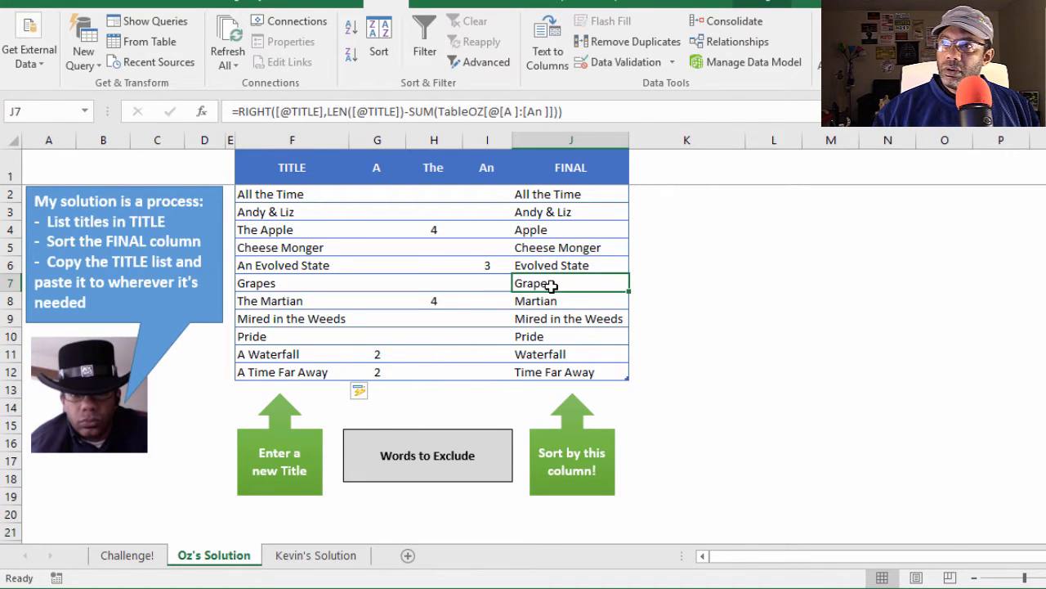
pyautogui.click(350, 27)
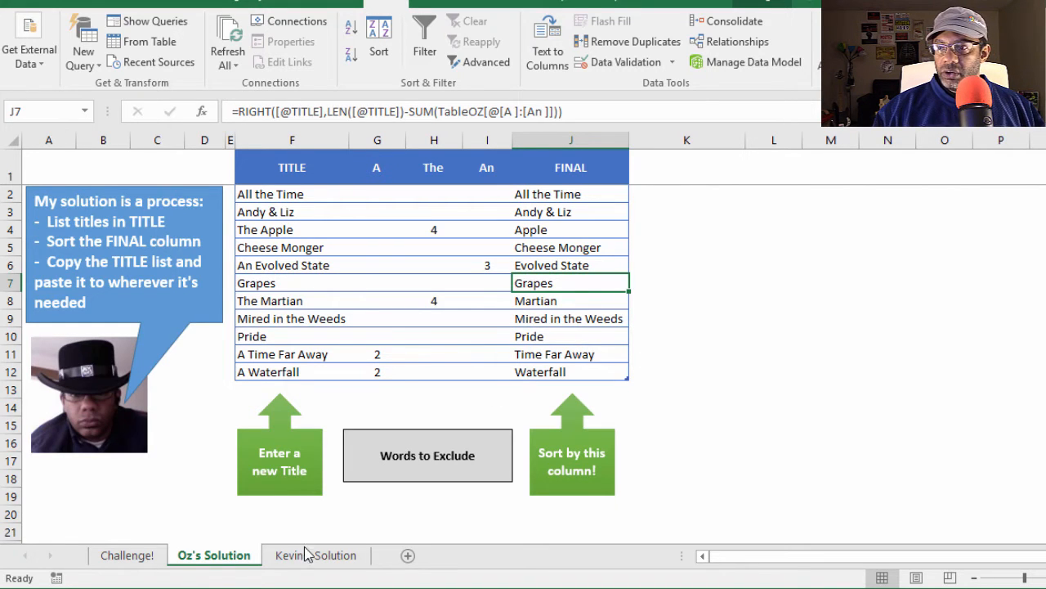
# Check Kevin's Verify Results reporting 11 matches, then return to the Challenge! sheet
pyautogui.click(315, 555)
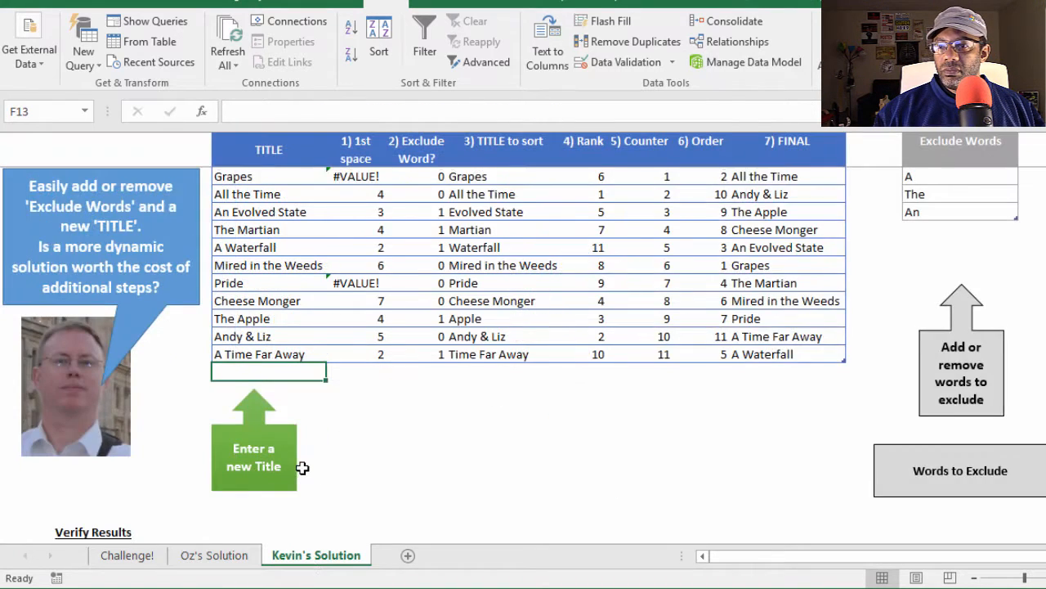
pyautogui.scroll(-3)
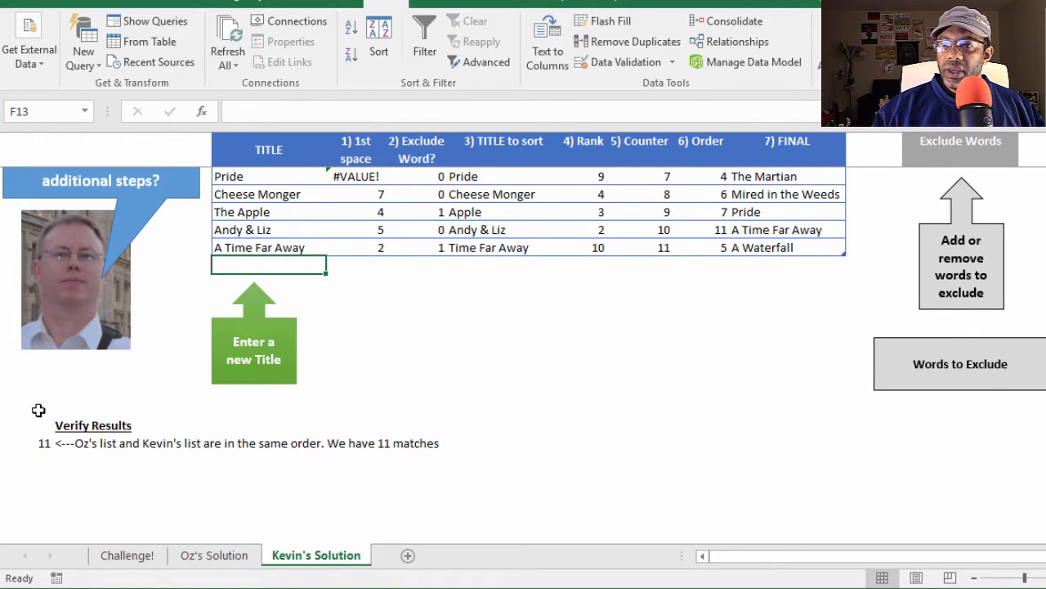
pyautogui.moveTo(132, 482)
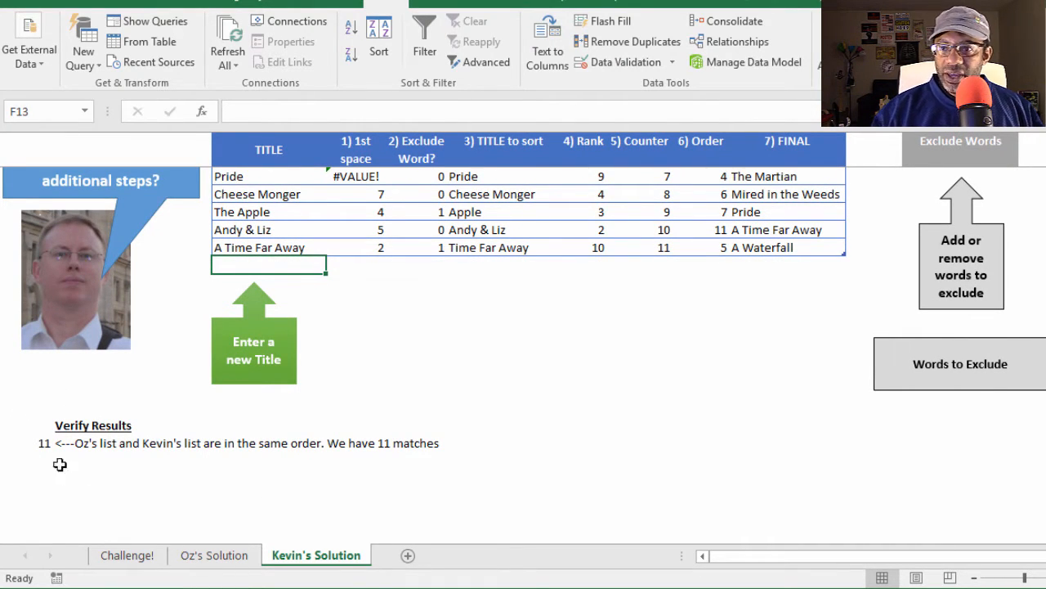
pyautogui.moveTo(235, 456)
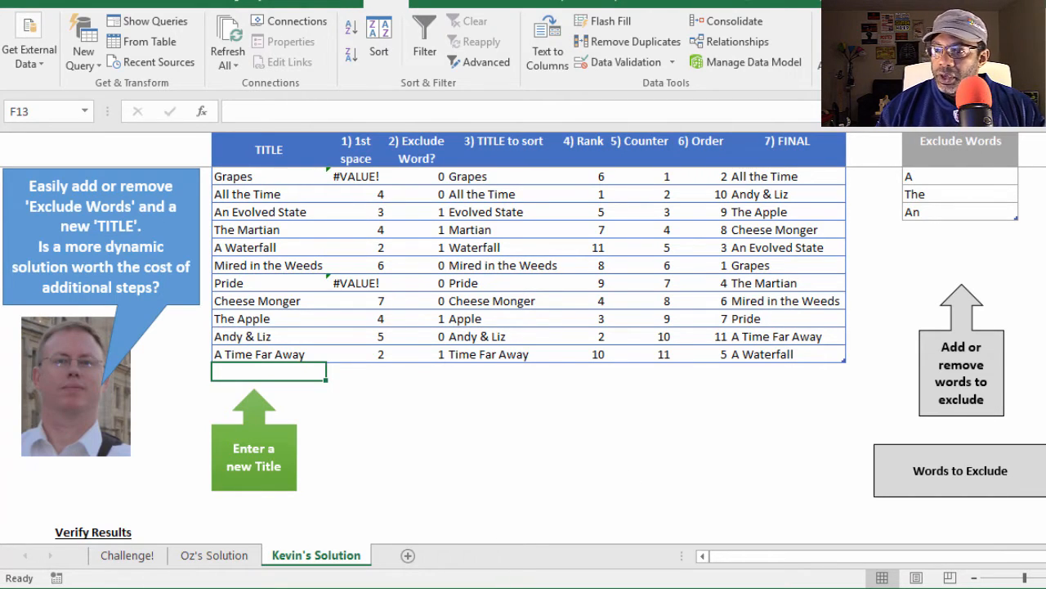
pyautogui.click(213, 555)
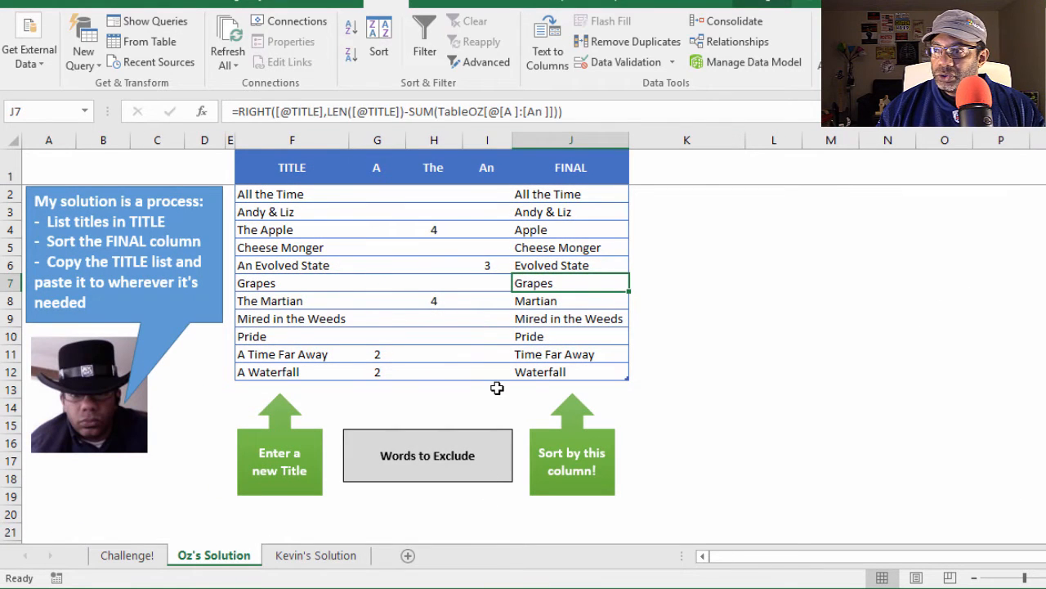
pyautogui.click(488, 388)
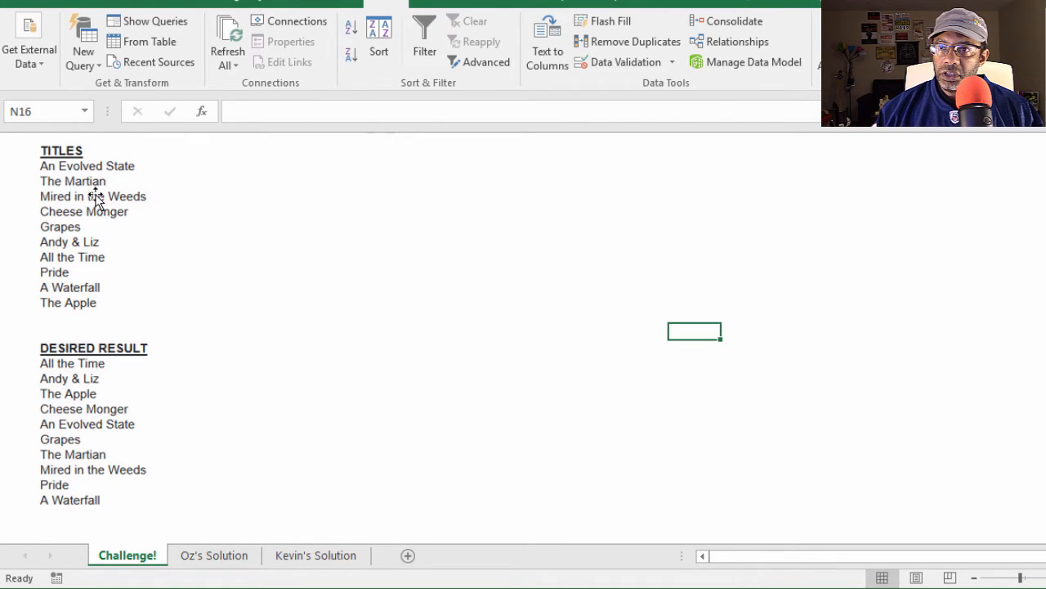
pyautogui.moveTo(113, 306)
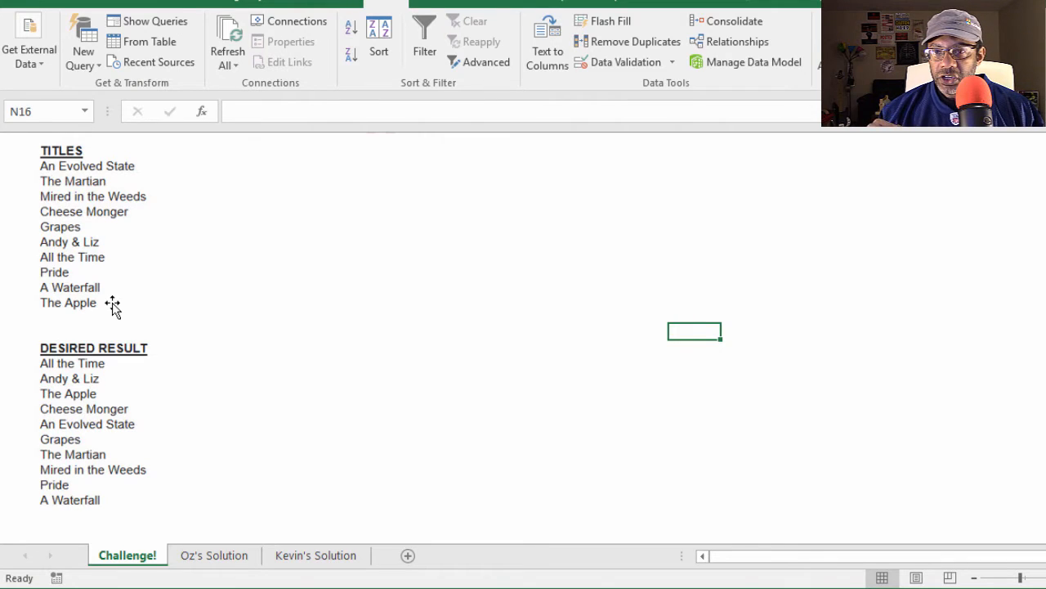
pyautogui.moveTo(145, 290)
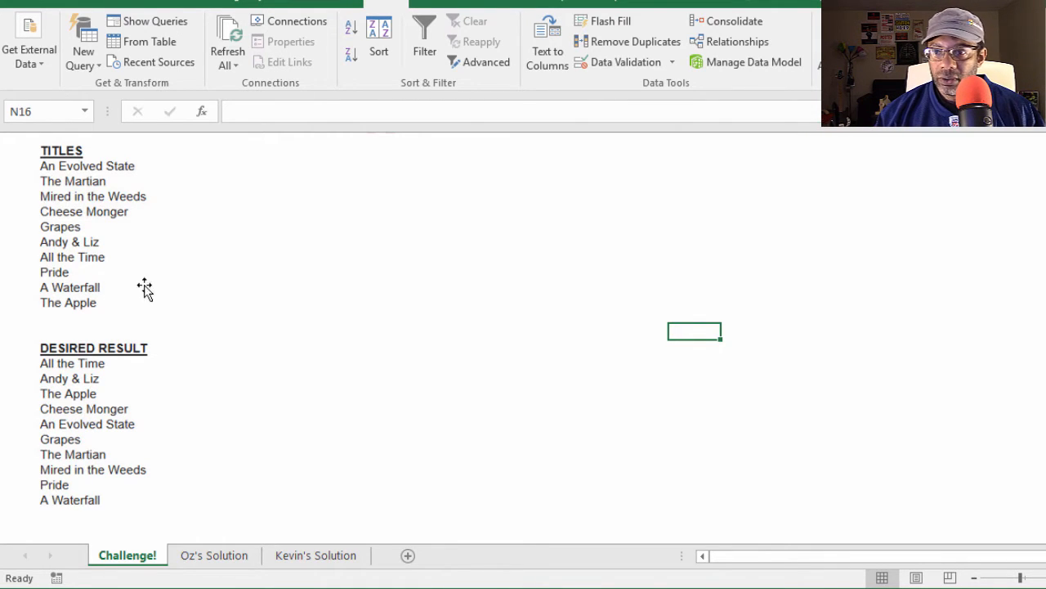
# Pass through Oz's Solution sheet and return to Kevin's Solution sheet
pyautogui.click(213, 556)
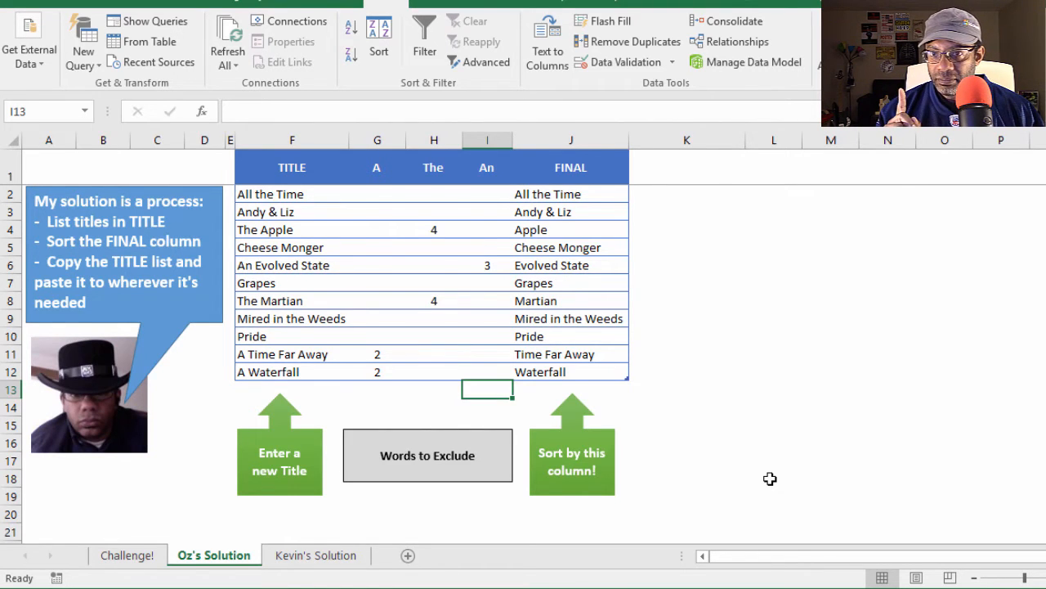
pyautogui.click(316, 555)
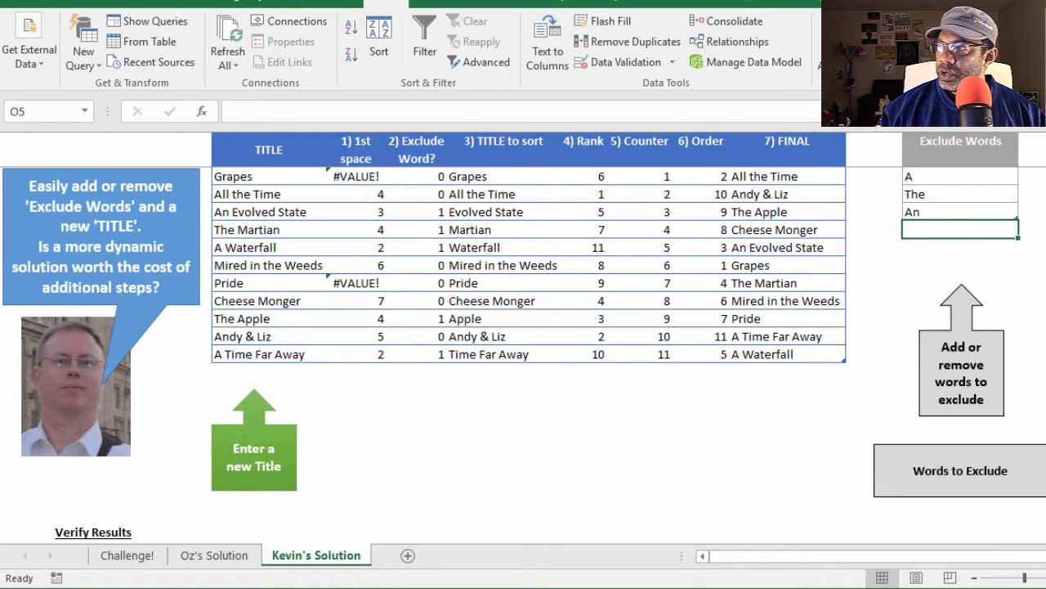
# Add 'Thee' to Kevin's exclude words and the new title 'Thee Bird Nest'
pyautogui.write('The')
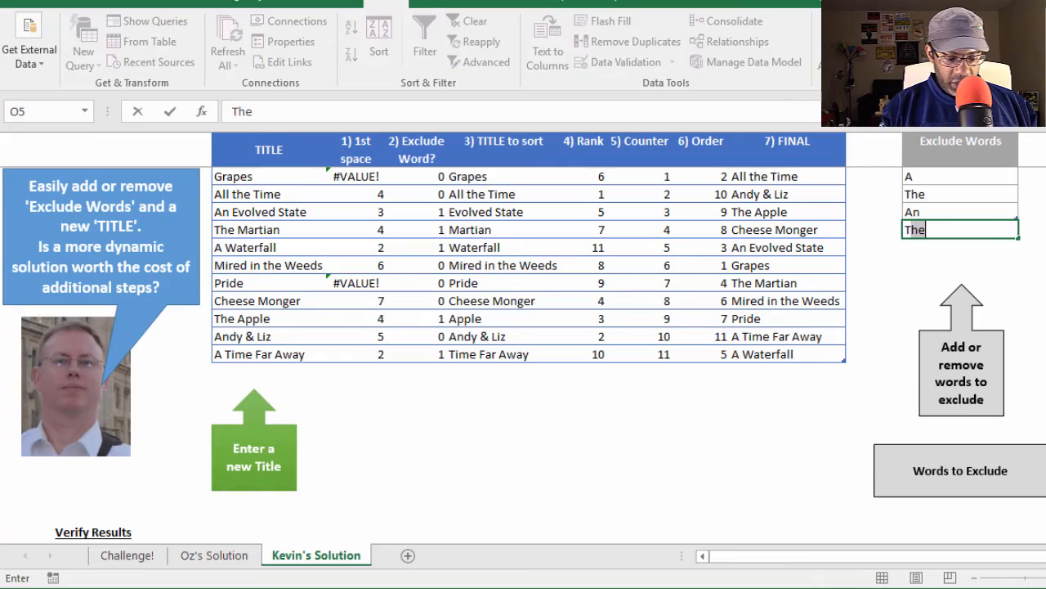
pyautogui.write('e')
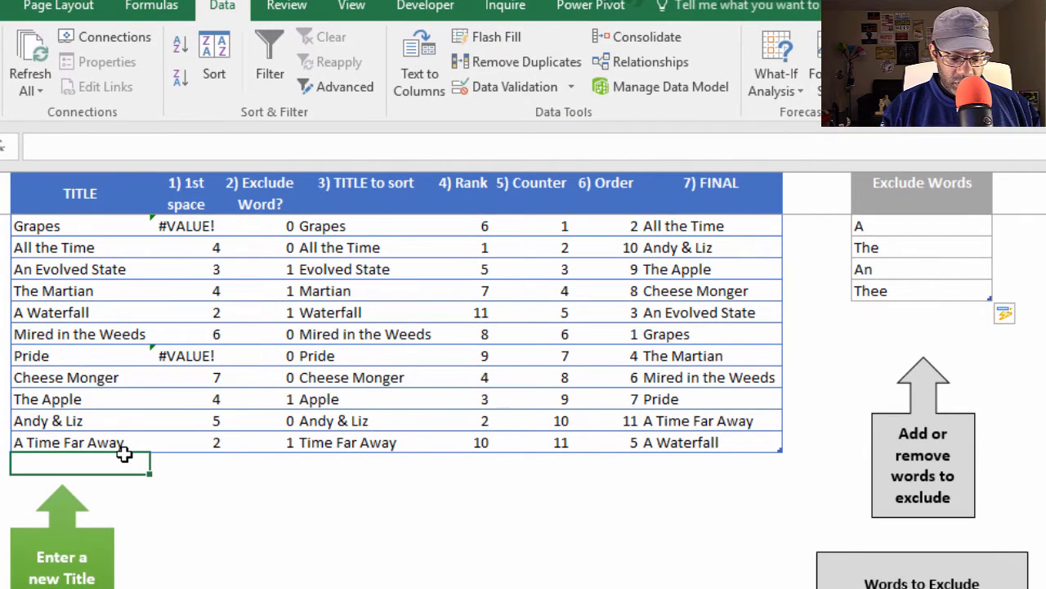
pyautogui.write('Thee Bird Nest')
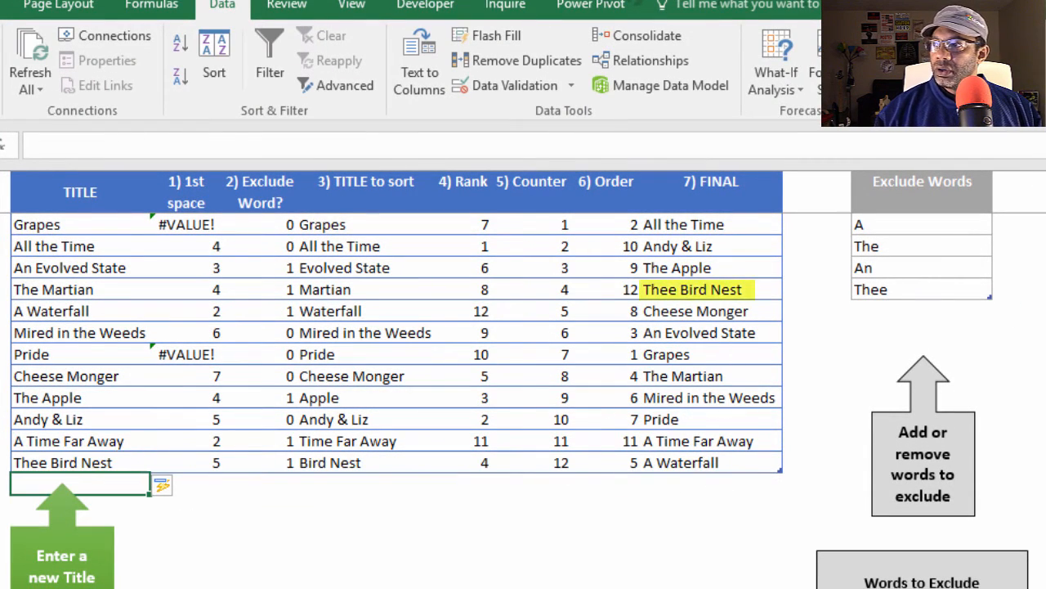
pyautogui.click(260, 570)
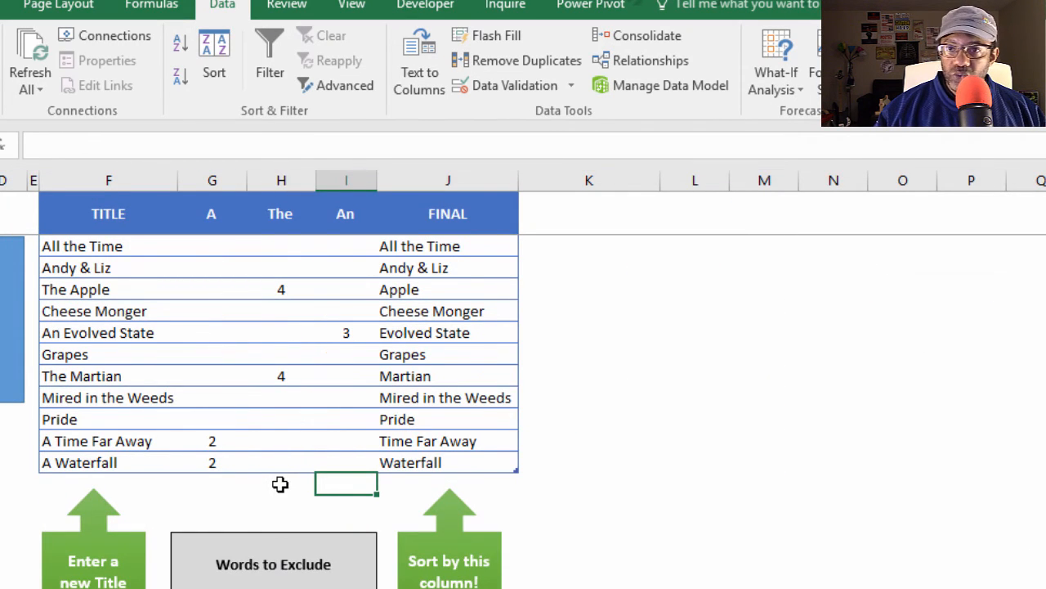
# Insert a 'Thee' table column before An, filled with The column's exclusion formula
pyautogui.click(345, 214)
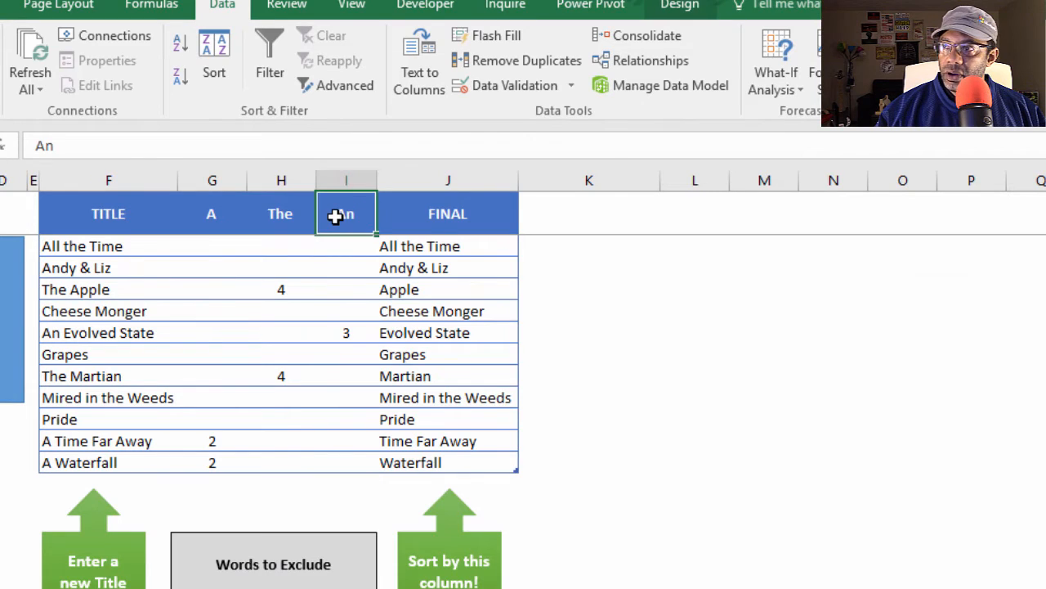
pyautogui.rightClick(345, 213)
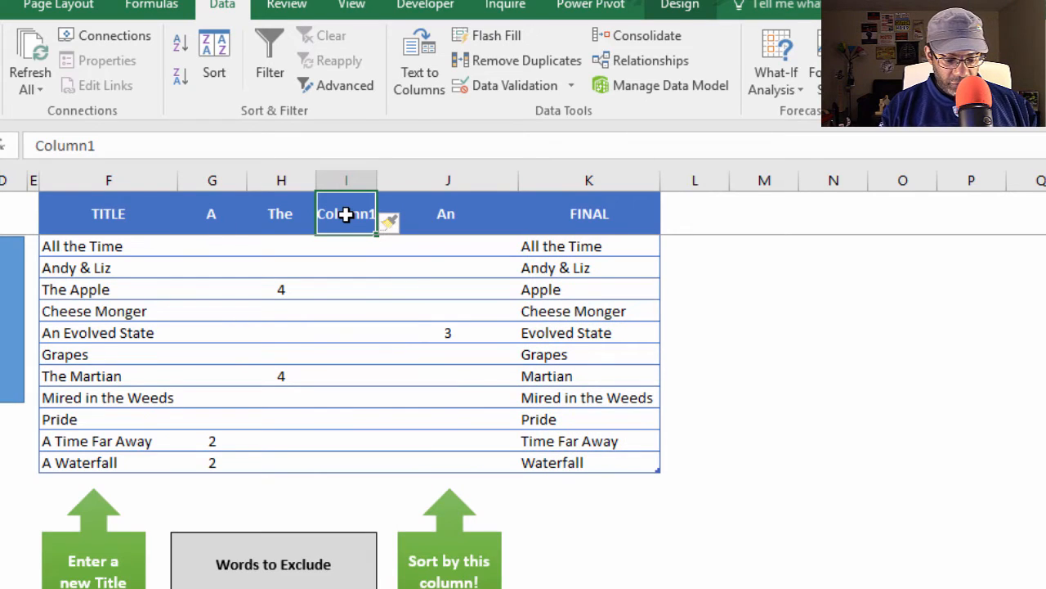
pyautogui.write('Thee')
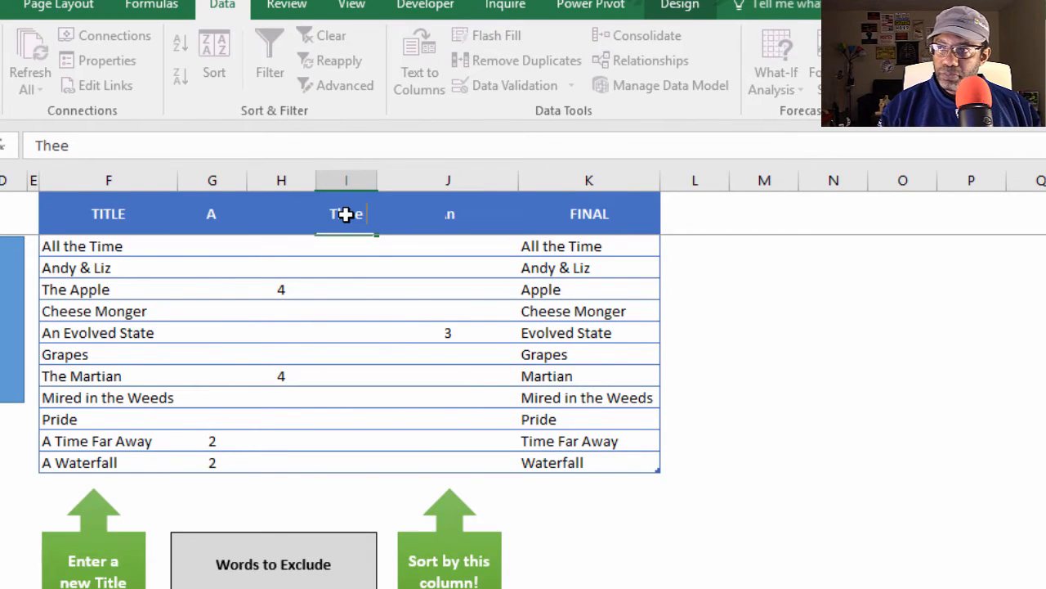
pyautogui.click(281, 246)
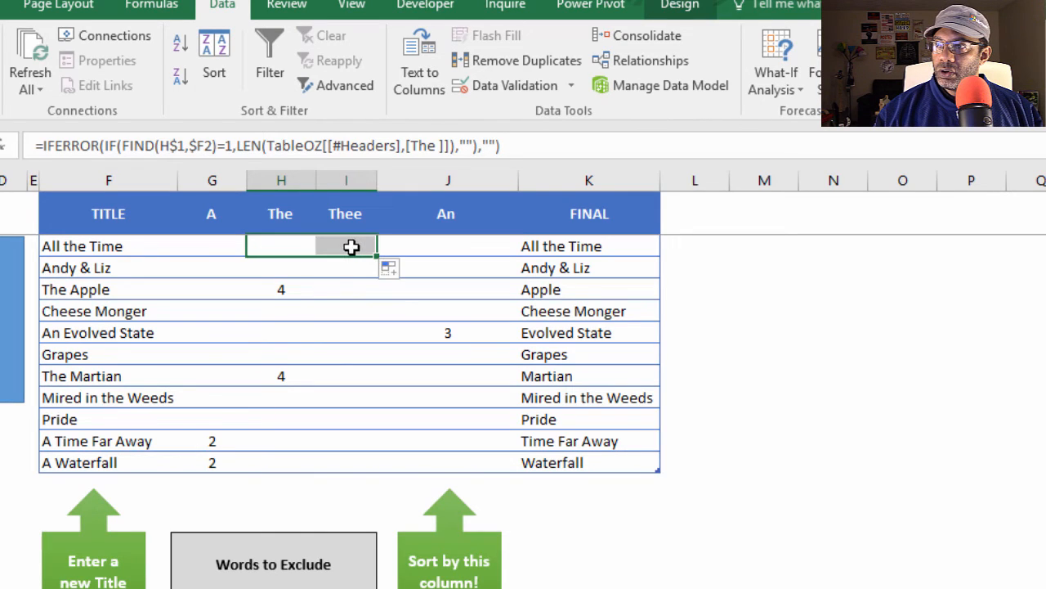
pyautogui.click(345, 247)
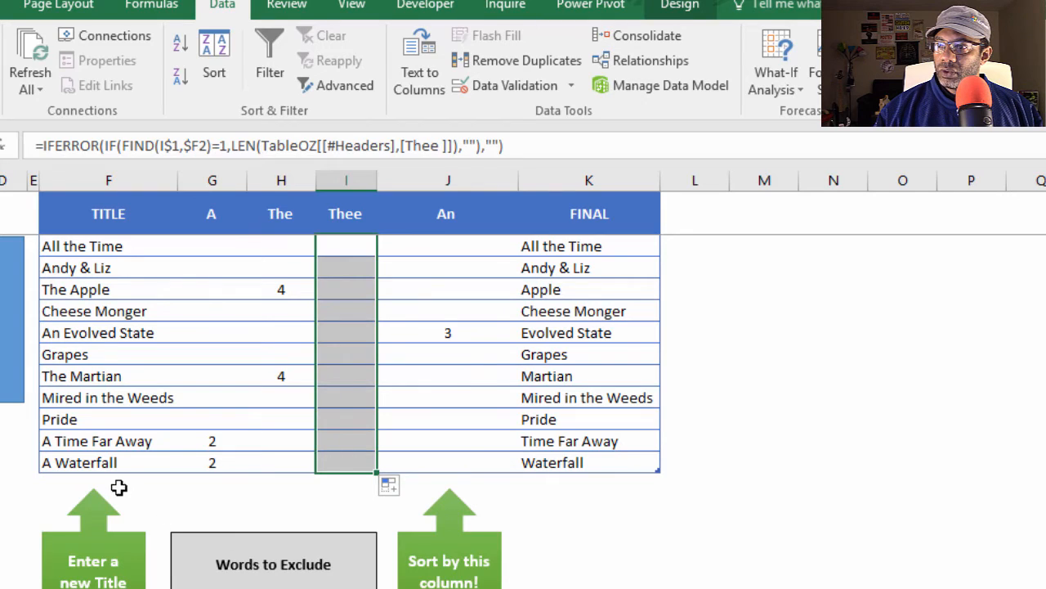
# Add the title 'Thee Bird Nest' to Oz's table and sort A to Z by FINAL
pyautogui.write('Th')
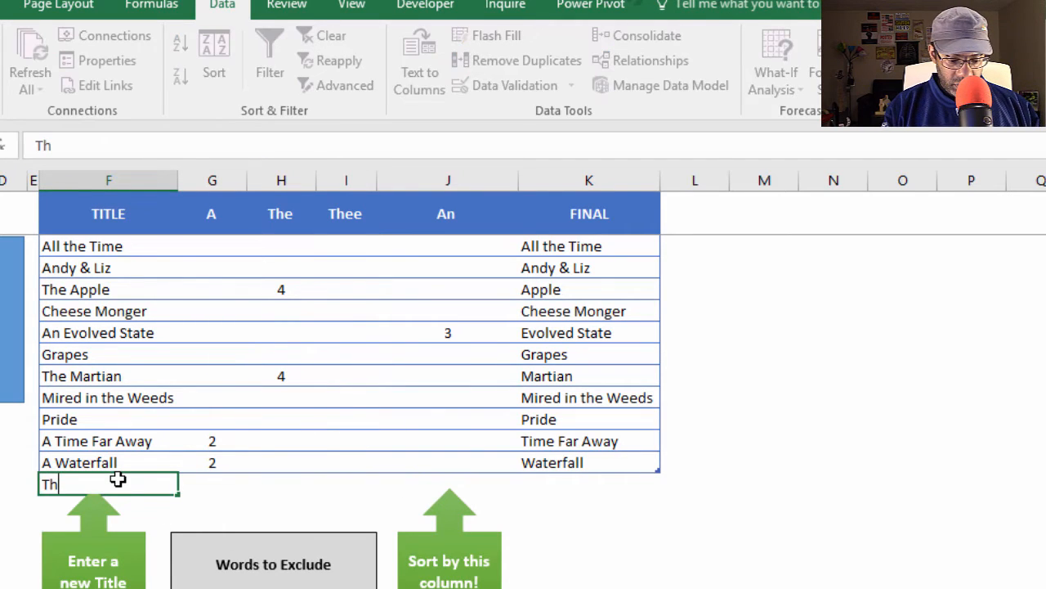
pyautogui.write('ee Bird Nest')
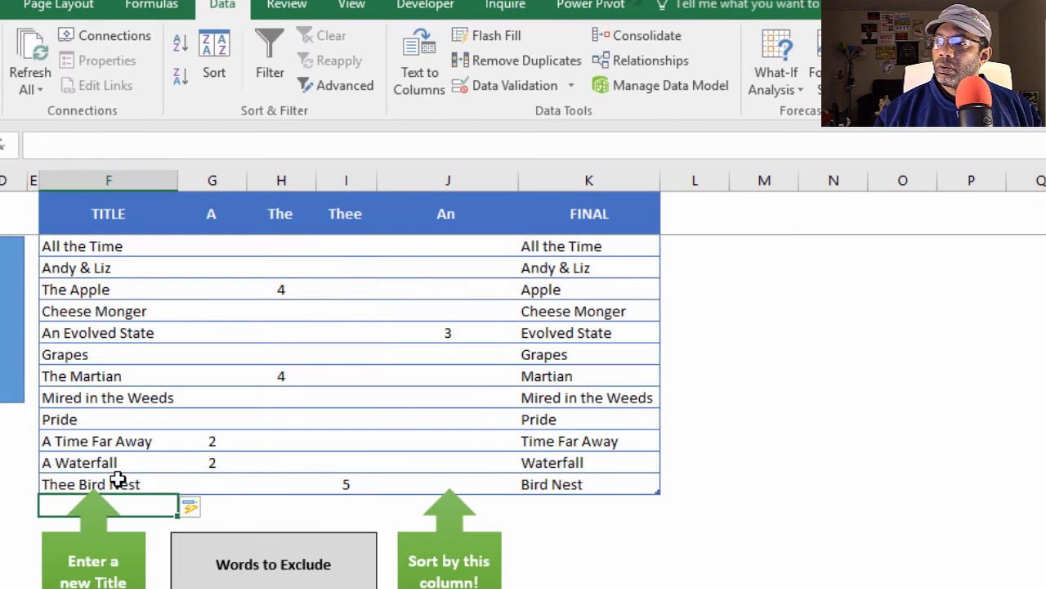
pyautogui.click(579, 354)
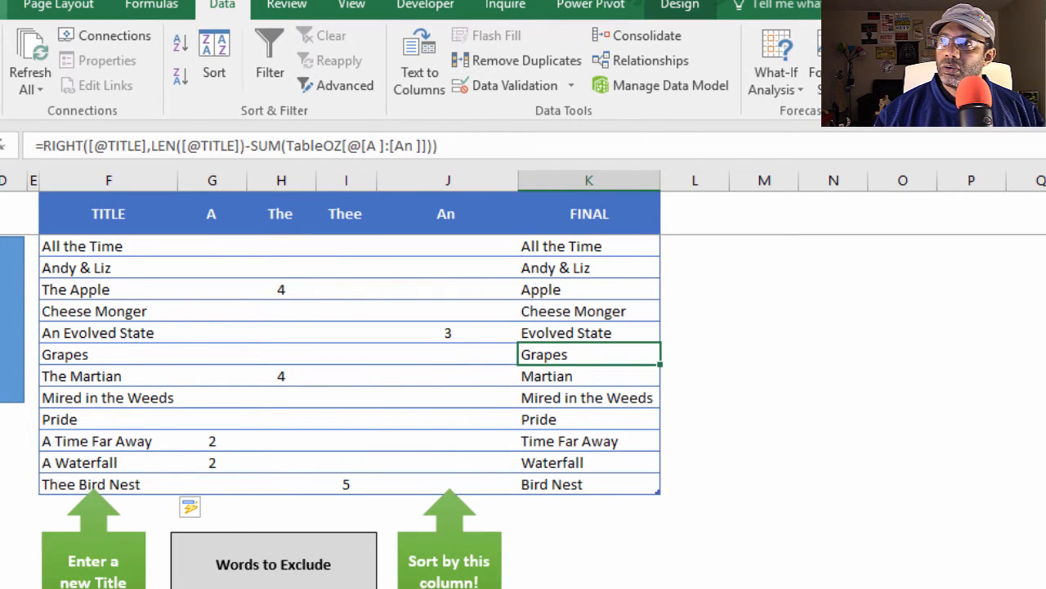
pyautogui.click(449, 561)
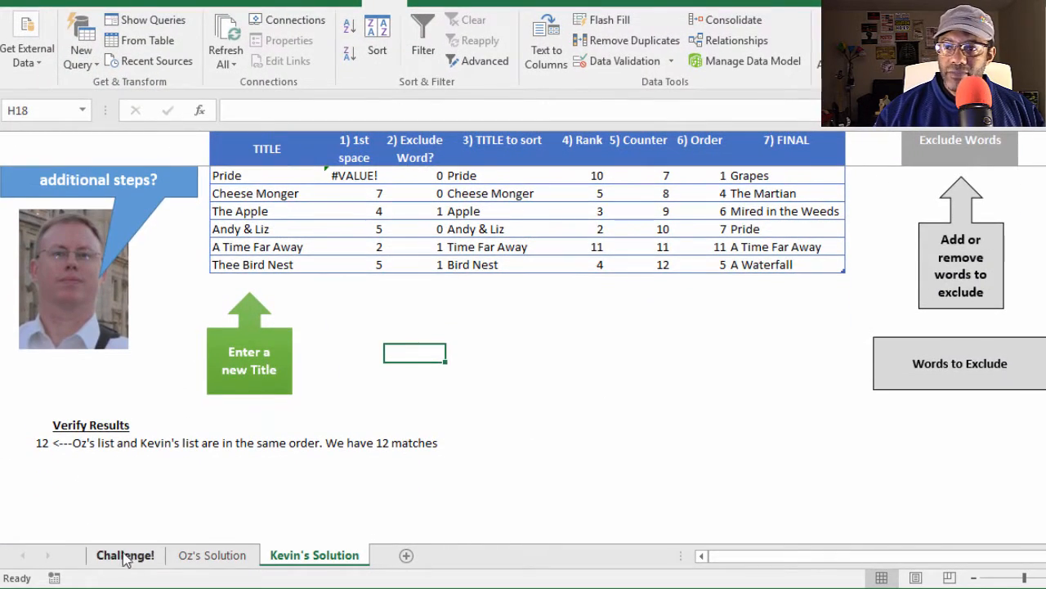
# Return to Oz's Solution sheet with the twelve sorted titles
pyautogui.click(212, 555)
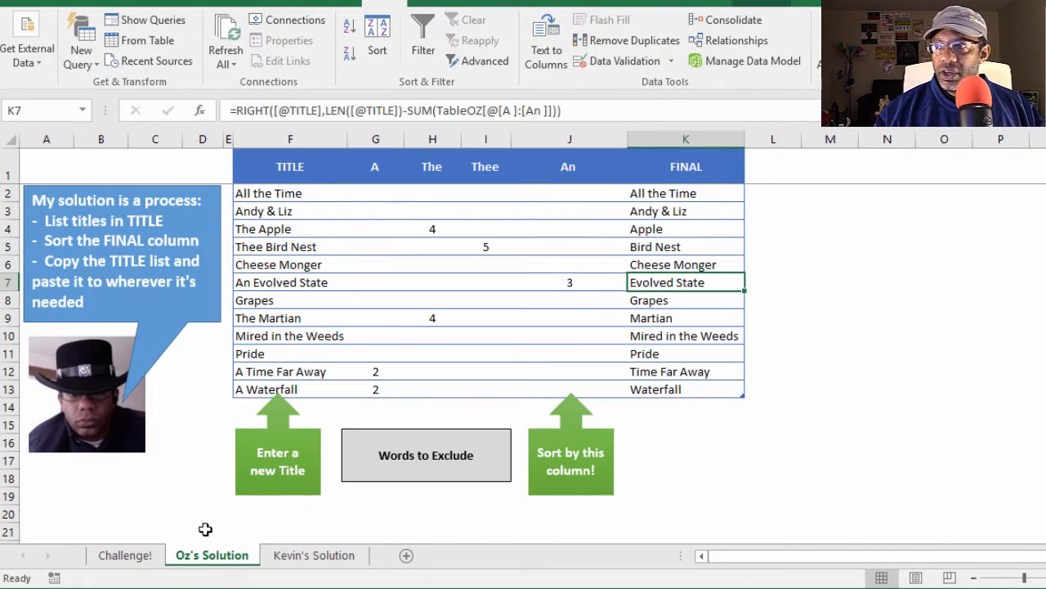